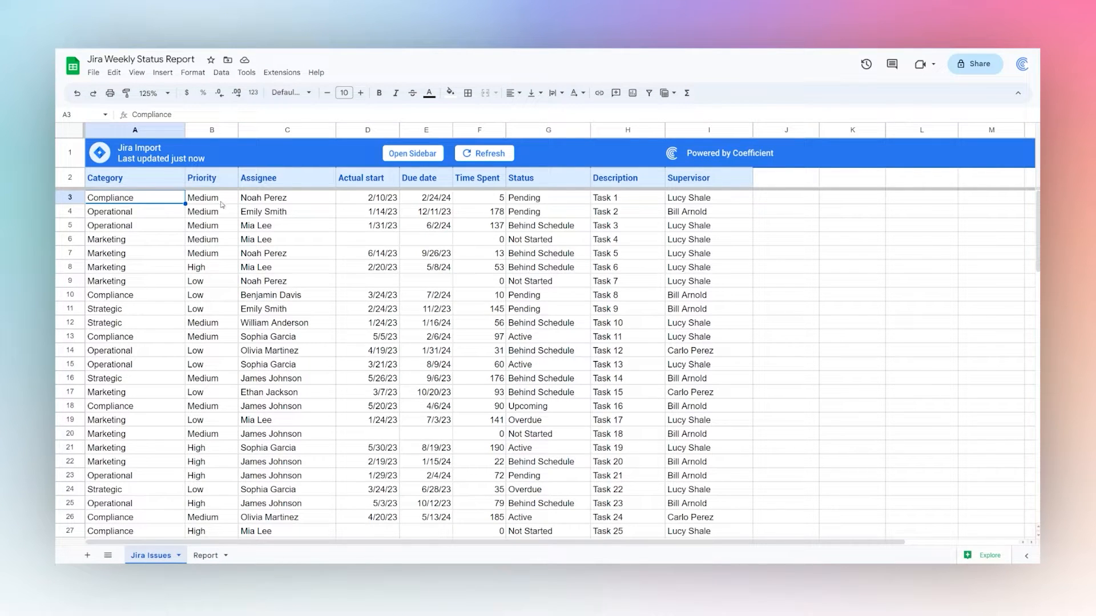
pyautogui.moveTo(129, 209)
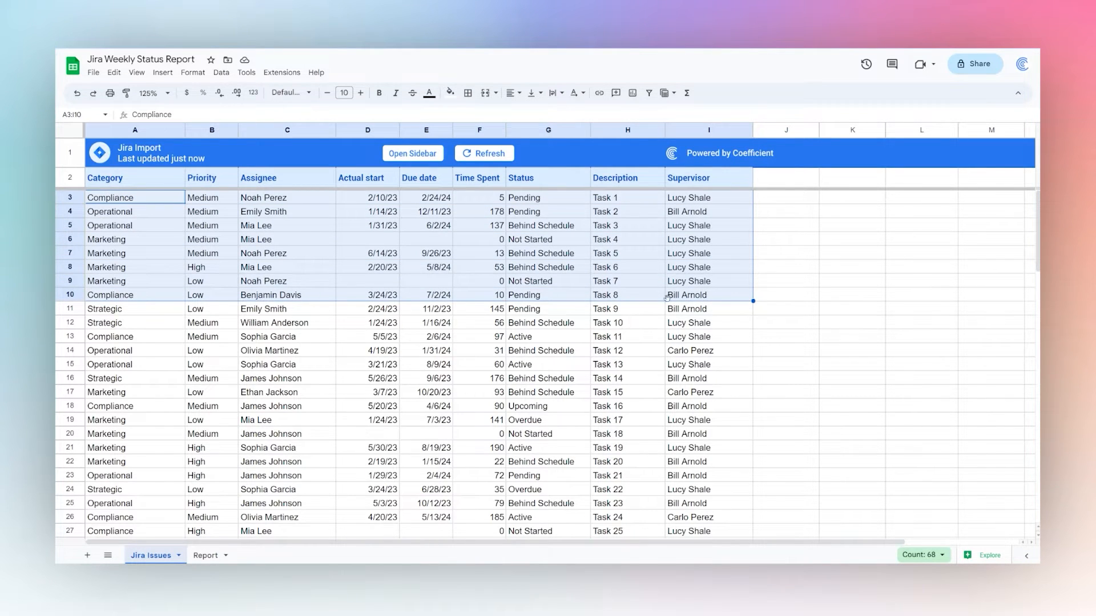
# - Set the Report sheet's Report Date cell I3 to =TODAY(), showing 7/1/2023
pyautogui.click(134, 197)
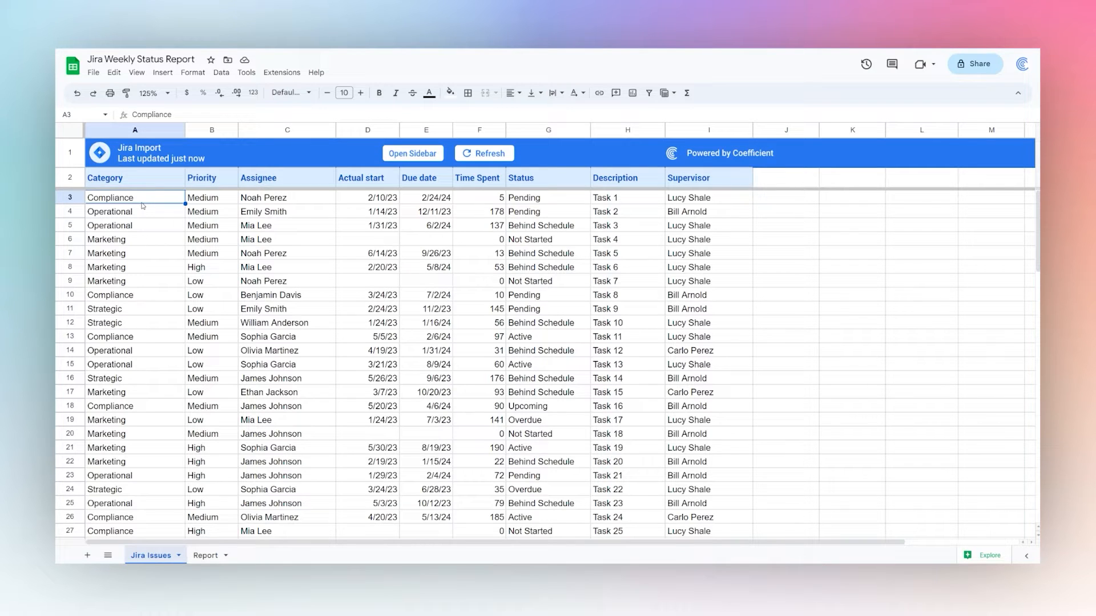
pyautogui.click(205, 554)
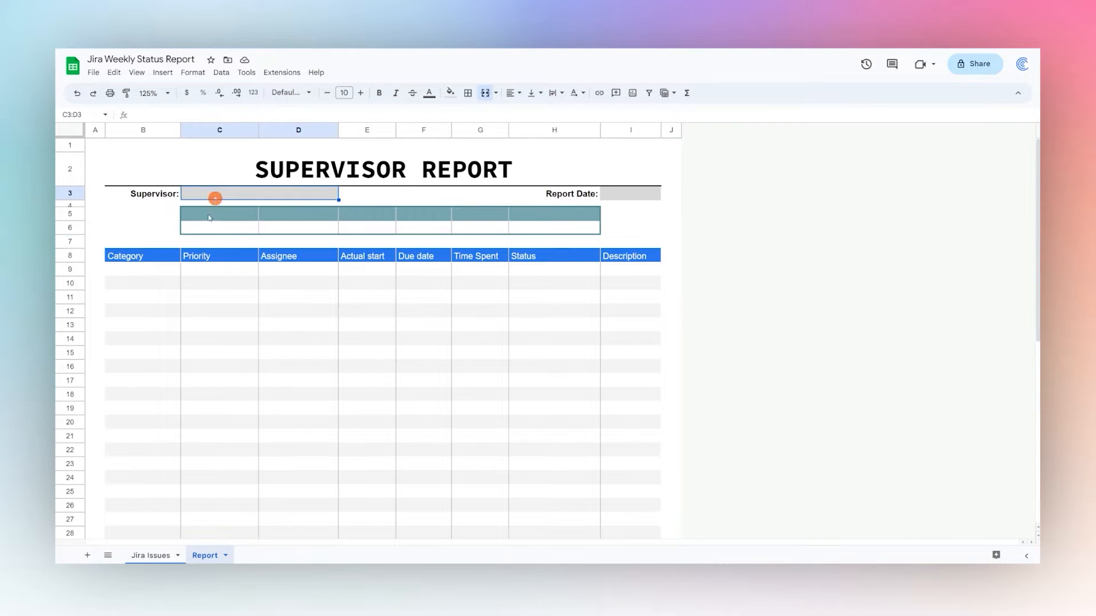
pyautogui.moveTo(234, 220)
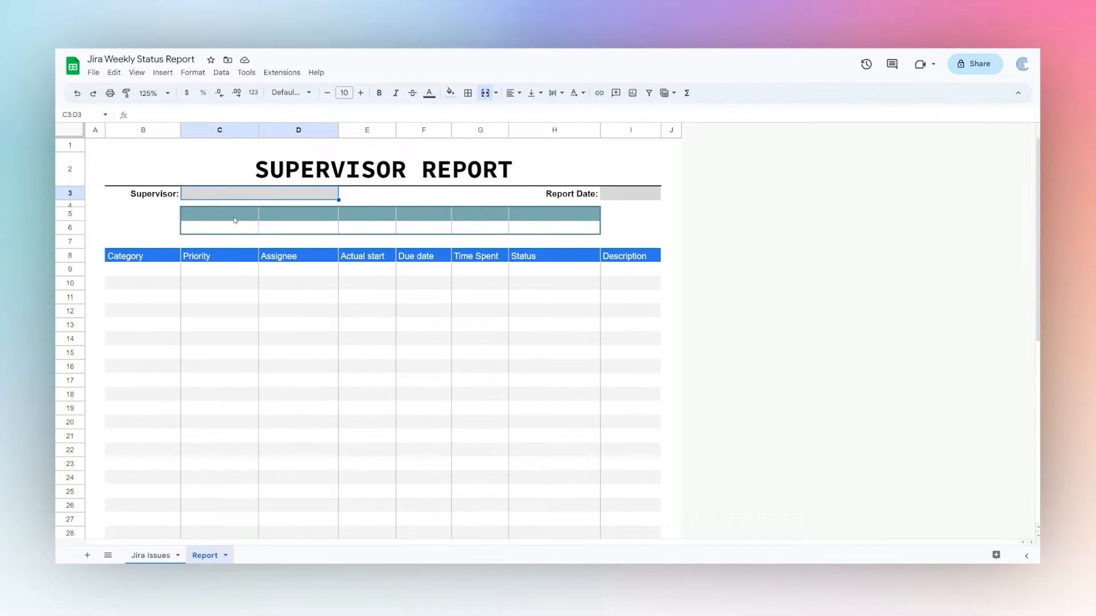
pyautogui.moveTo(620, 192)
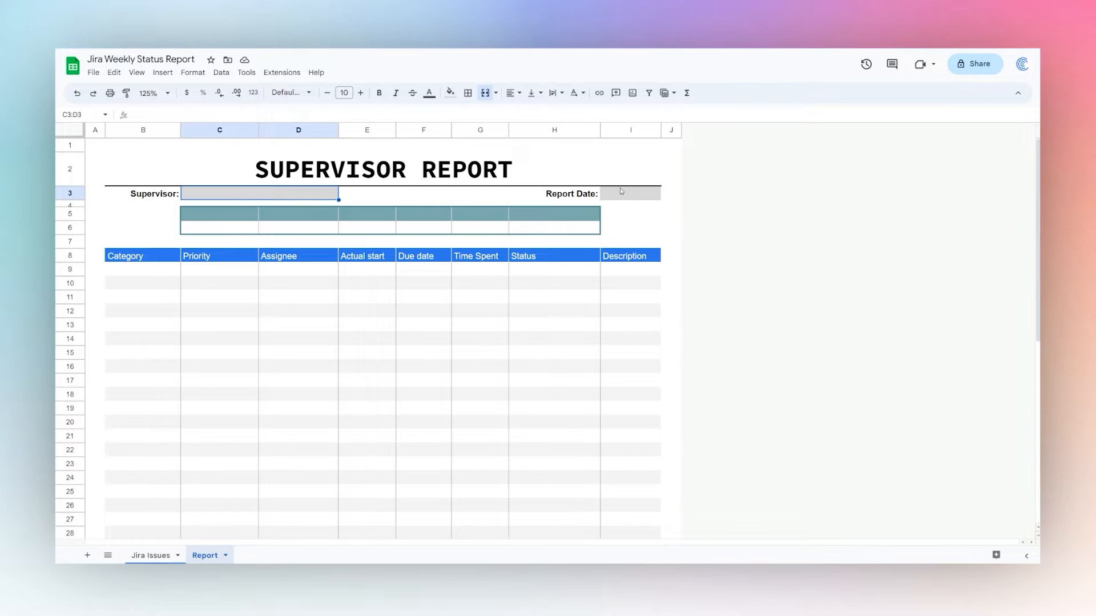
pyautogui.click(621, 194)
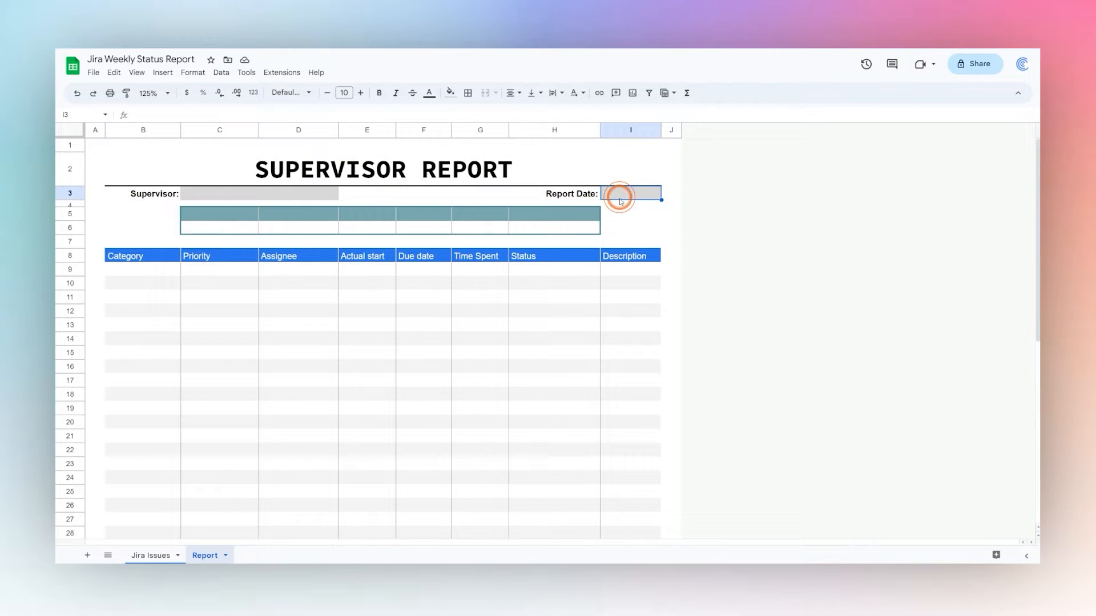
pyautogui.write('7/1/2023')
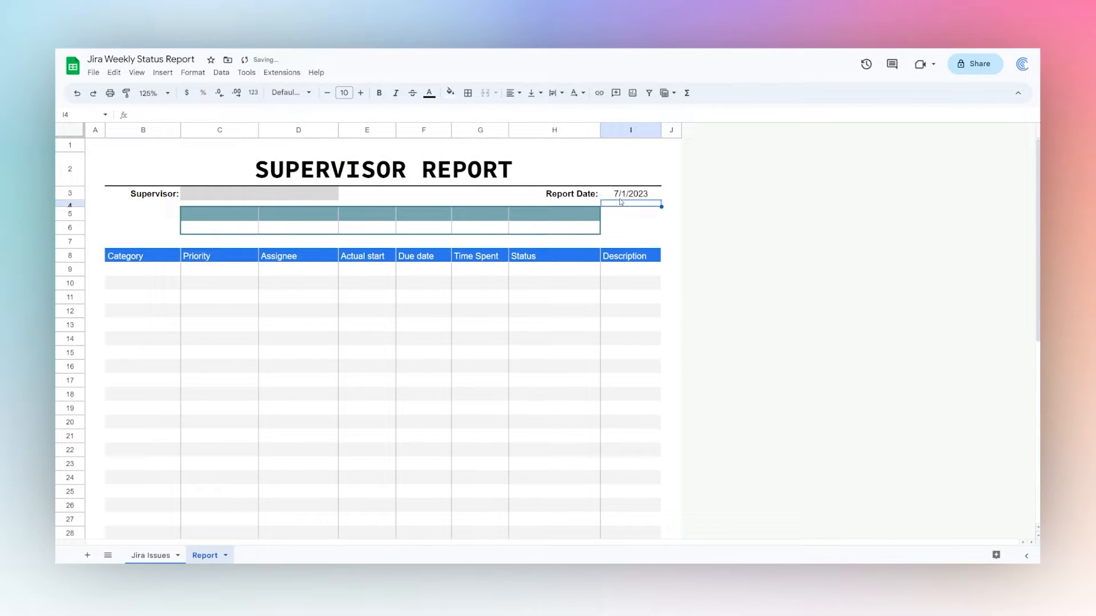
pyautogui.click(630, 193)
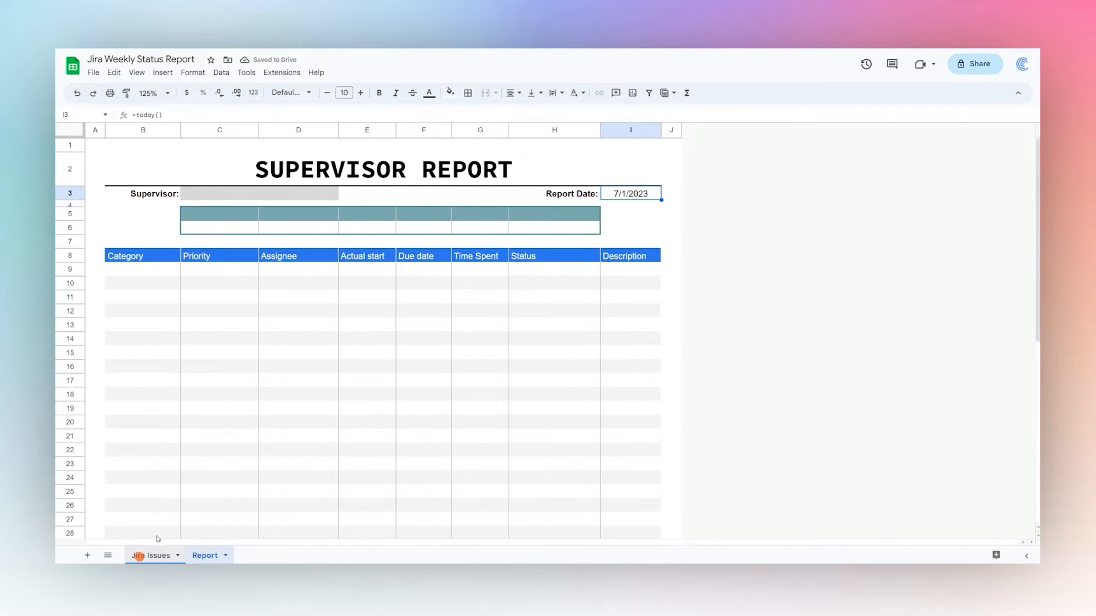
pyautogui.click(153, 554)
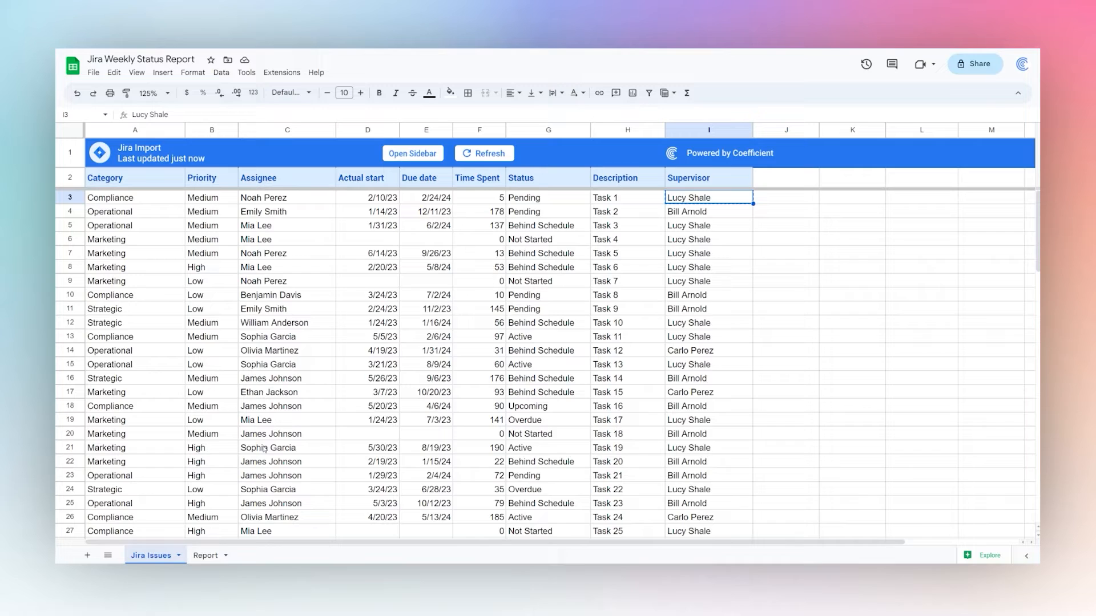
pyautogui.click(205, 554)
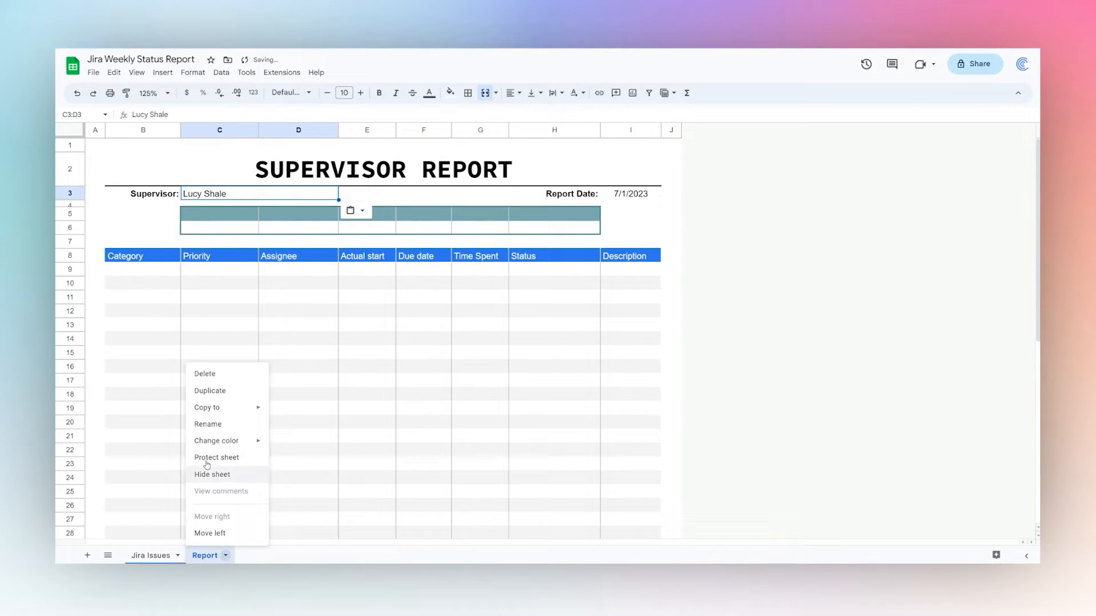
pyautogui.click(208, 424)
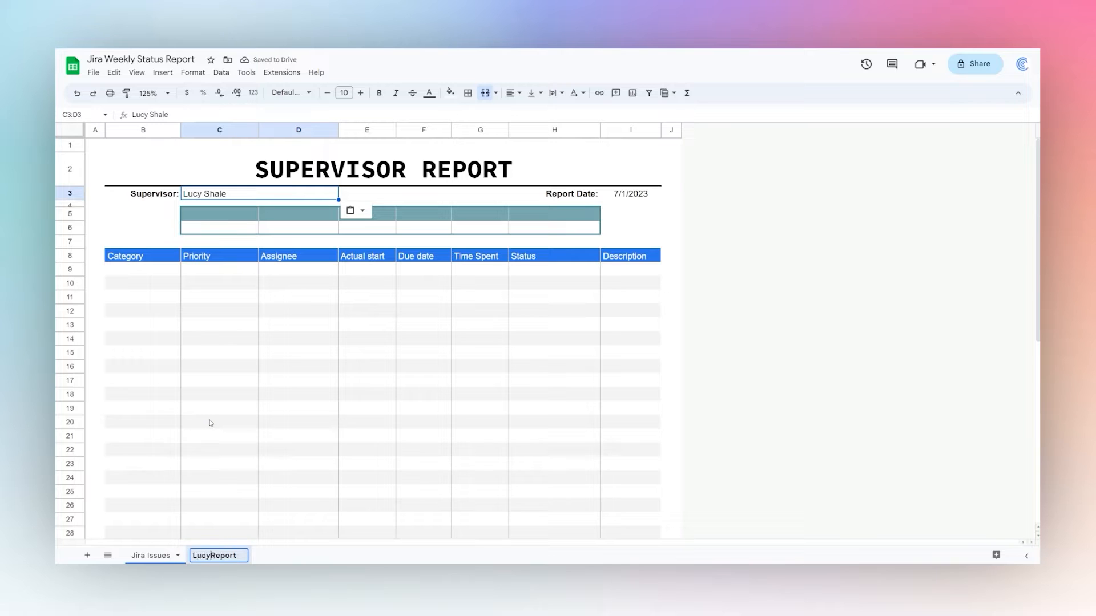
pyautogui.click(143, 270)
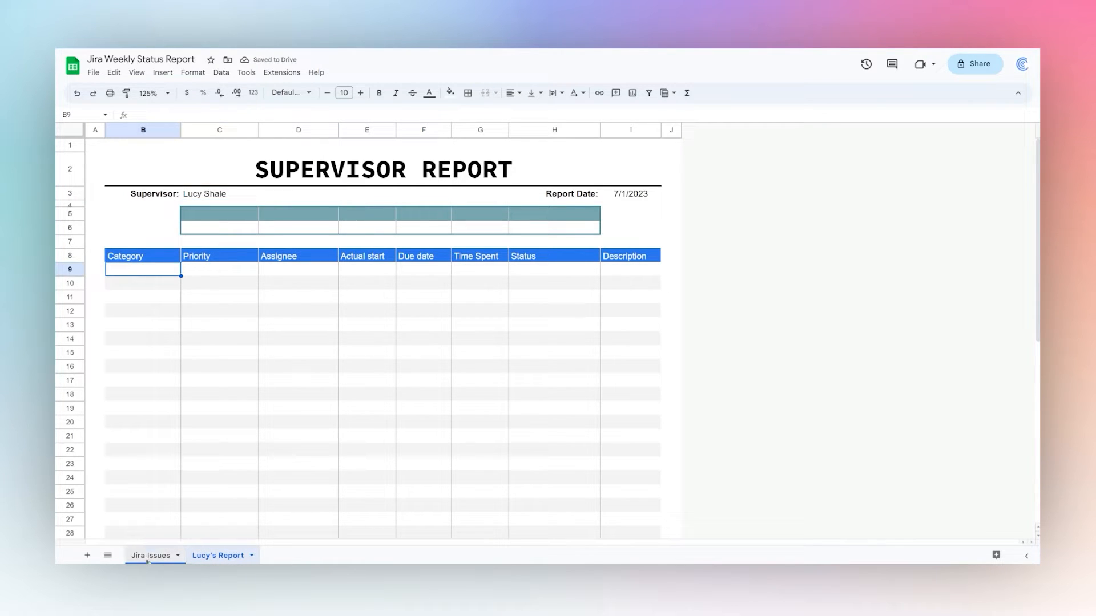
pyautogui.write('=filter(')
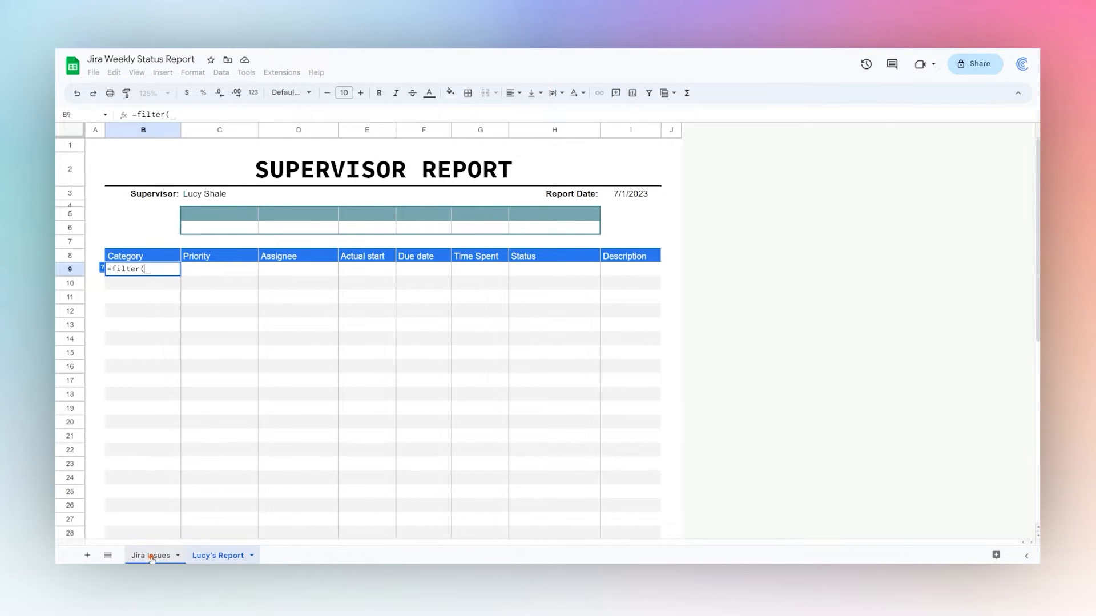
pyautogui.click(150, 555)
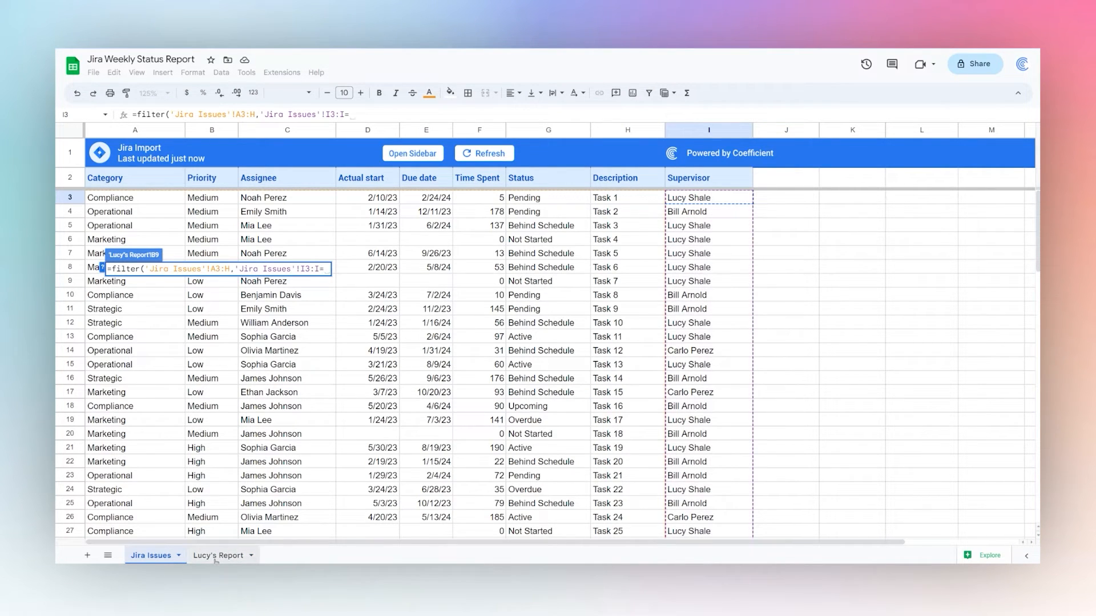
pyautogui.click(218, 554)
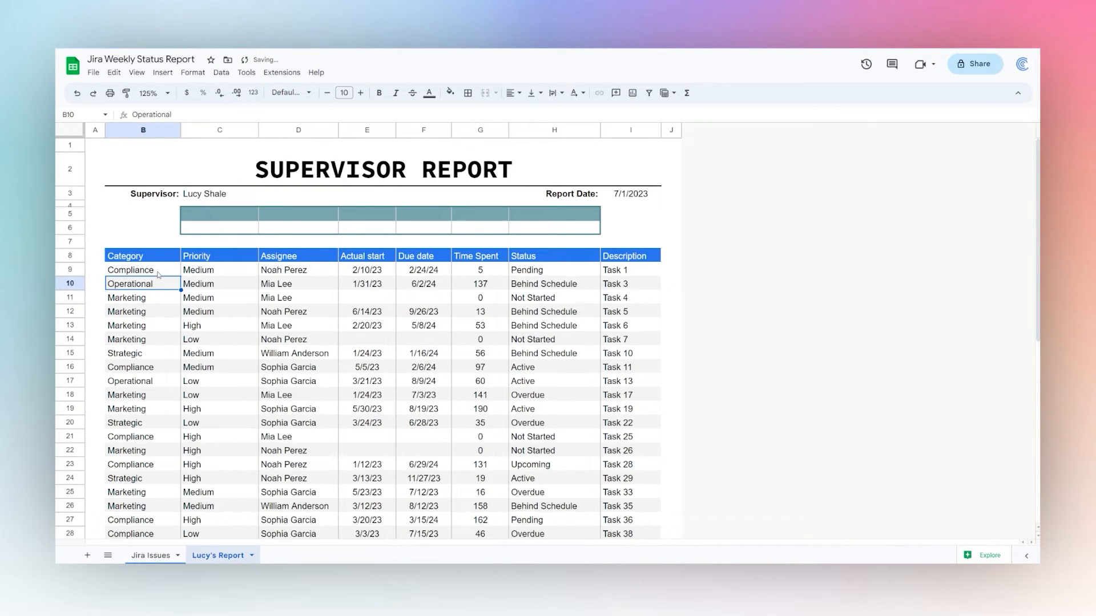
pyautogui.click(143, 270)
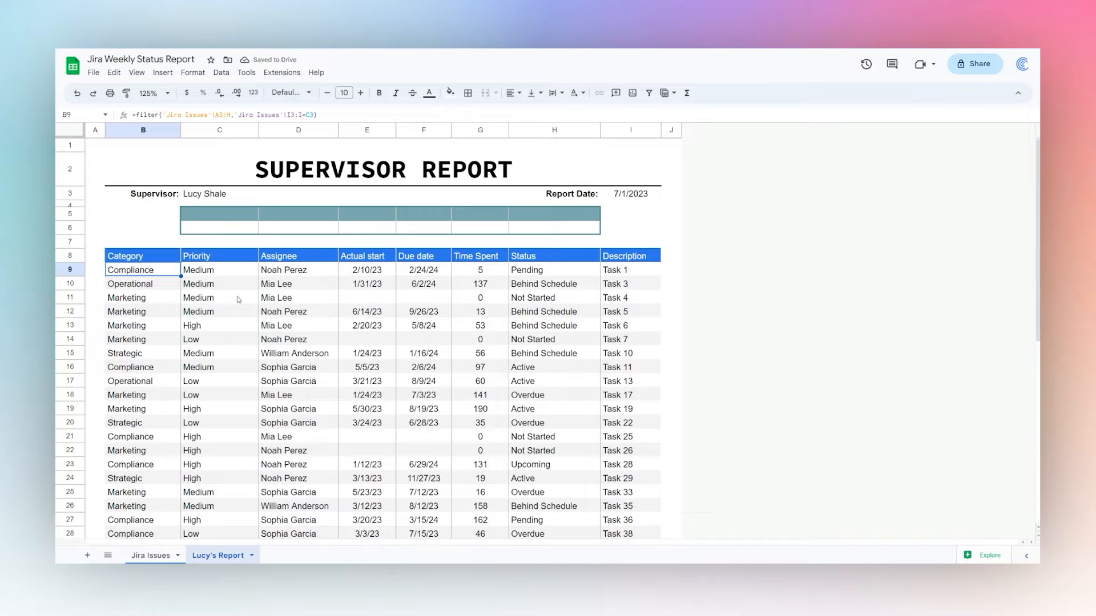
pyautogui.click(535, 298)
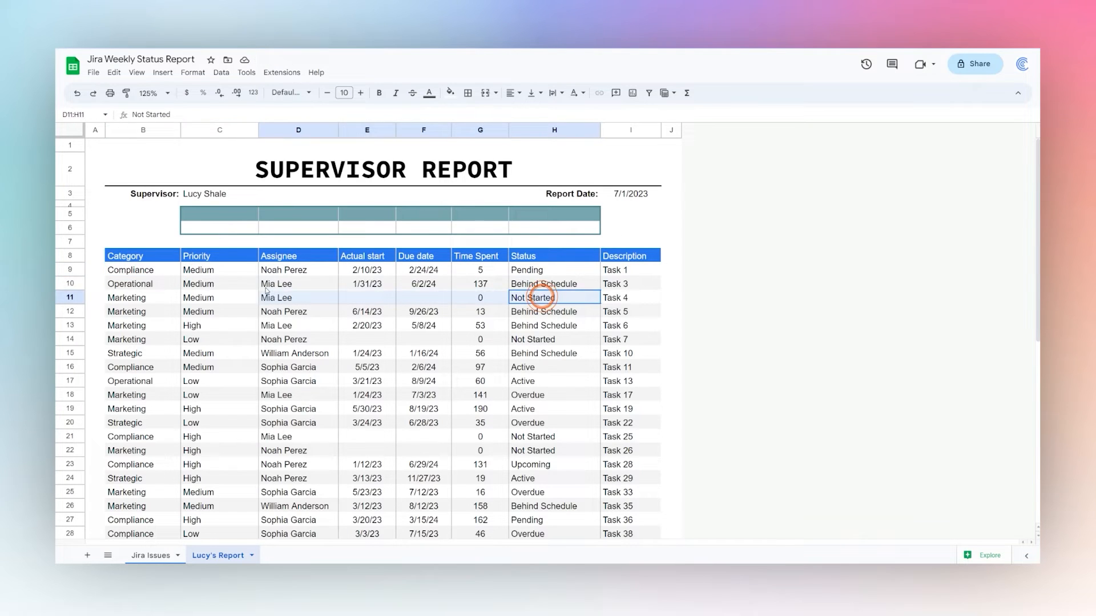
pyautogui.click(143, 297)
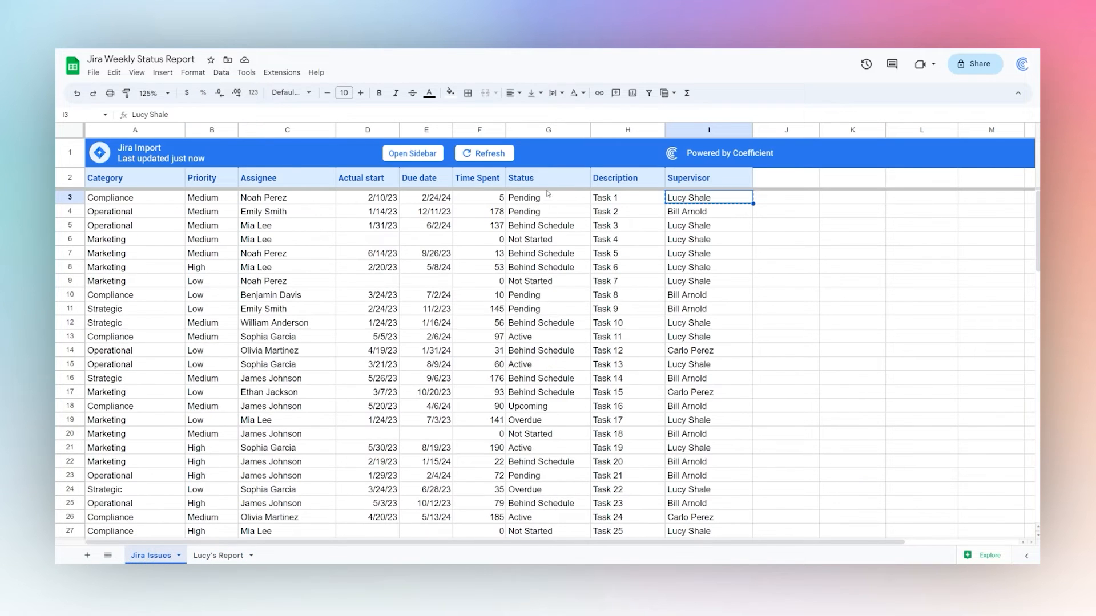
# - Briefly exclude Not Started tasks from the B9 FILTER, then undo to restore them
pyautogui.click(218, 555)
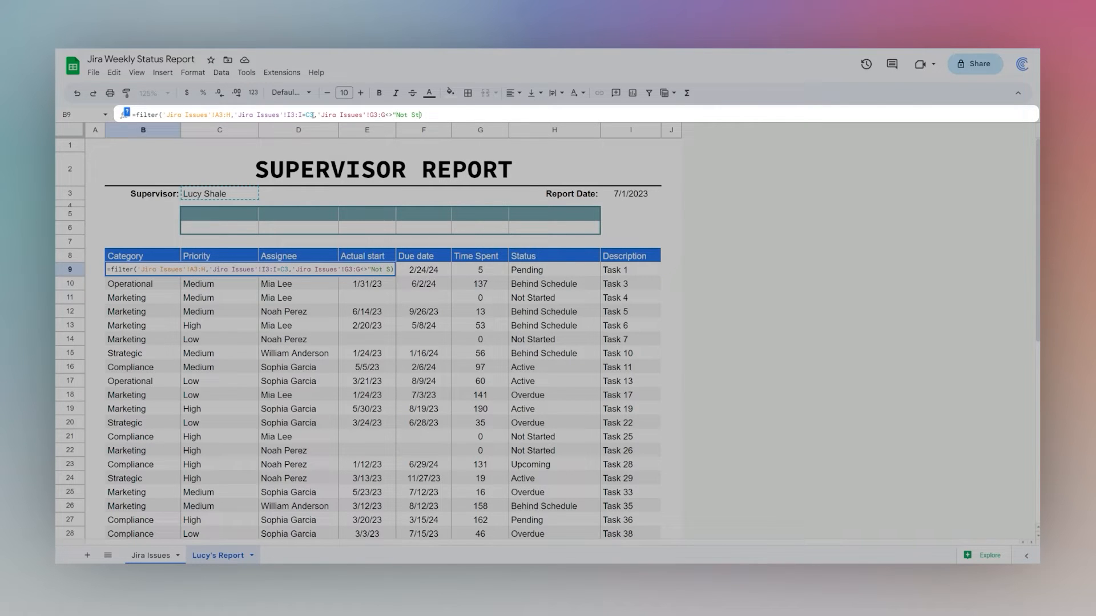
pyautogui.press('Return')
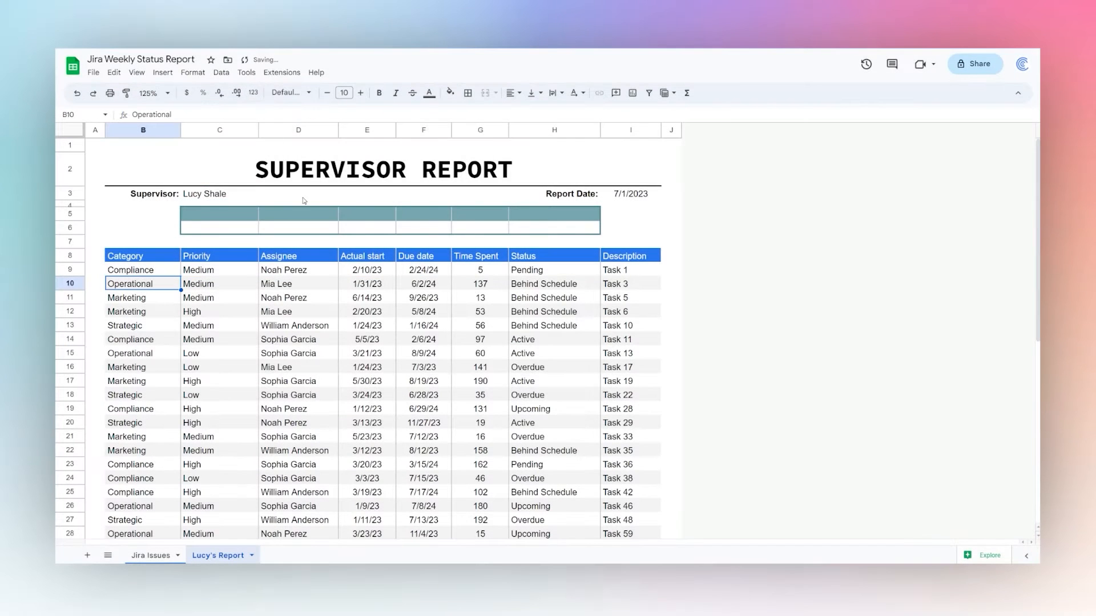
pyautogui.scroll(-3)
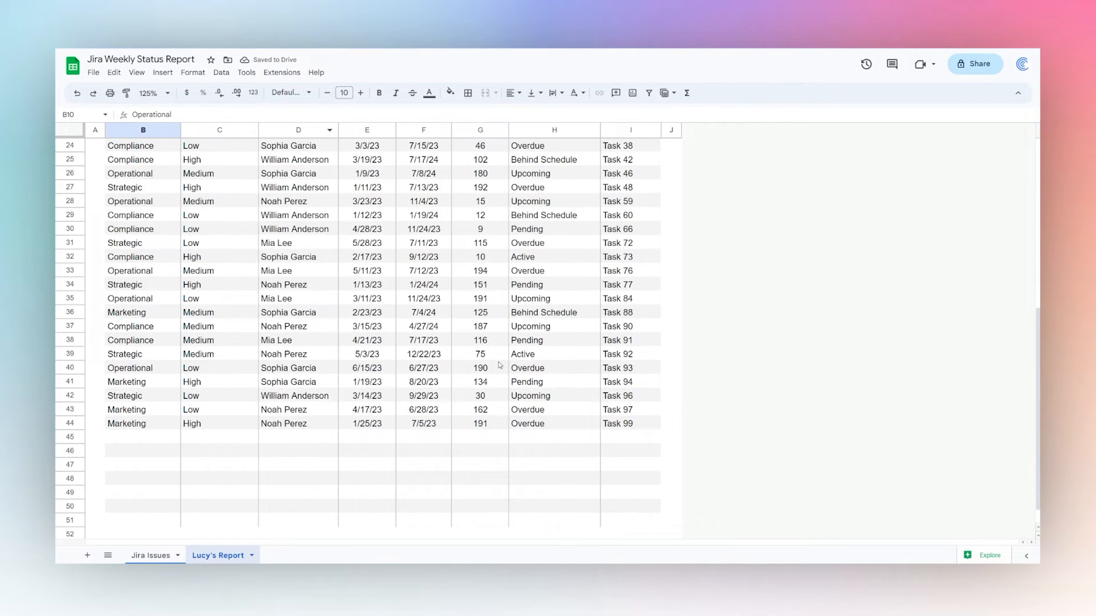
pyautogui.scroll(3)
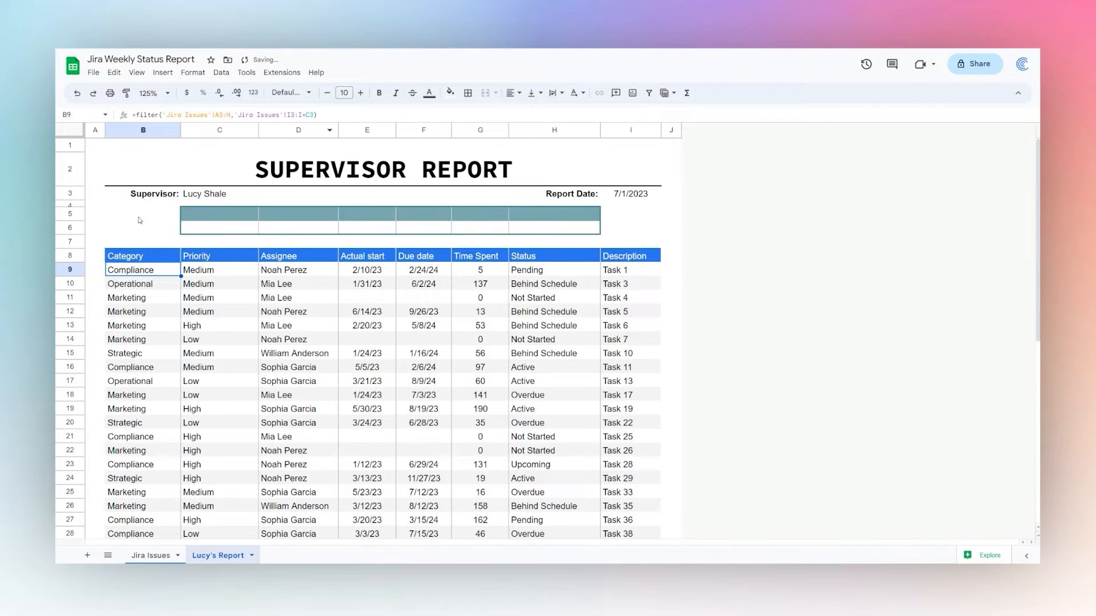
# - Enter =transpose(sort(unique(H9:H))) in C5 to spread sorted unique statuses across row 5
pyautogui.click(219, 212)
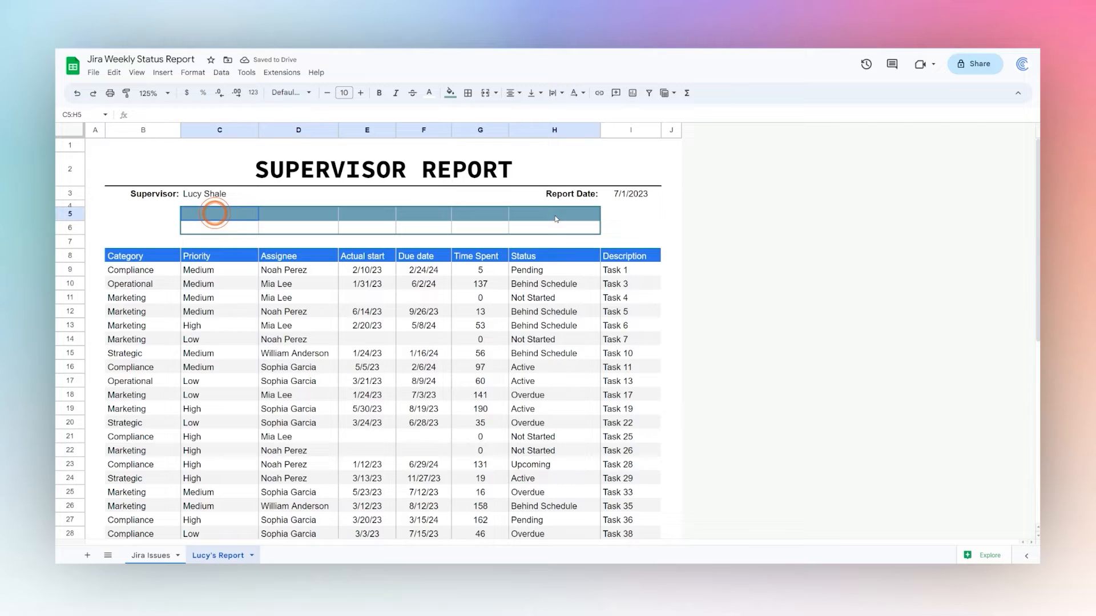
pyautogui.click(218, 215)
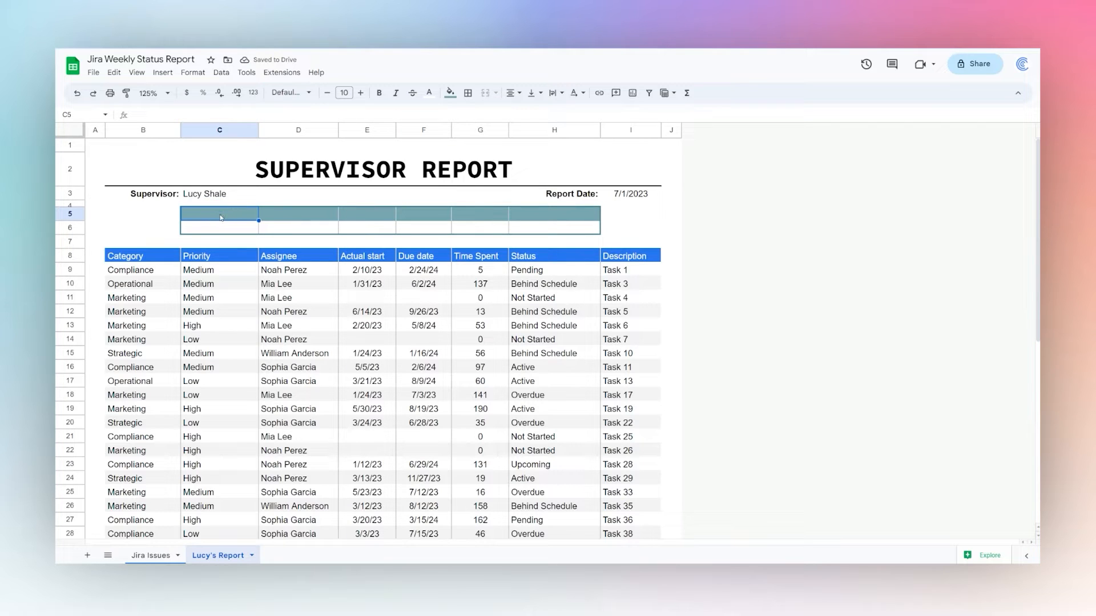
pyautogui.write('=unique')
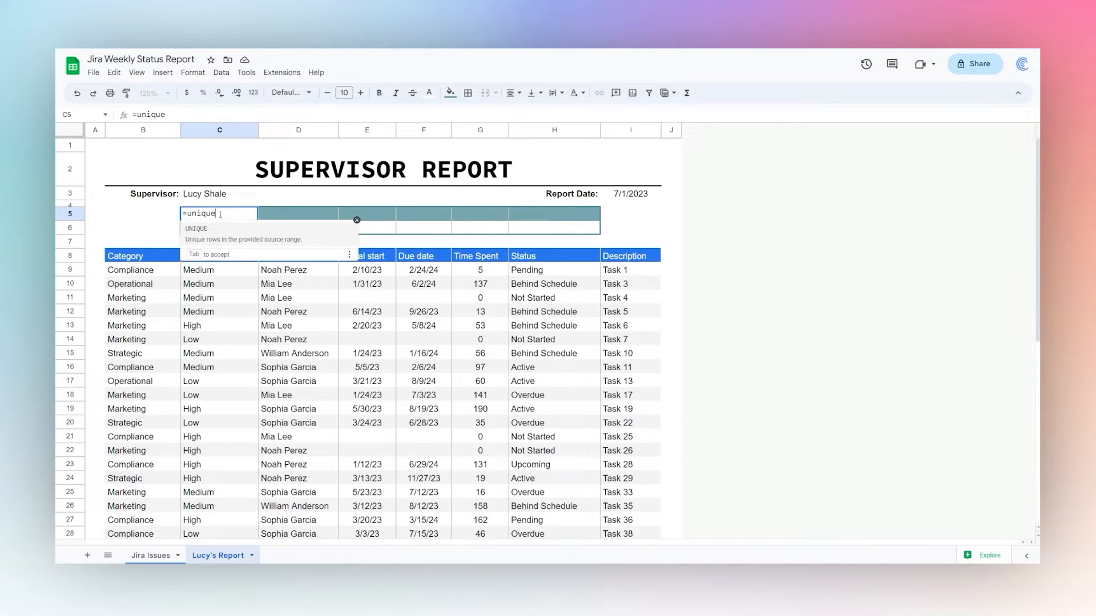
pyautogui.click(526, 270)
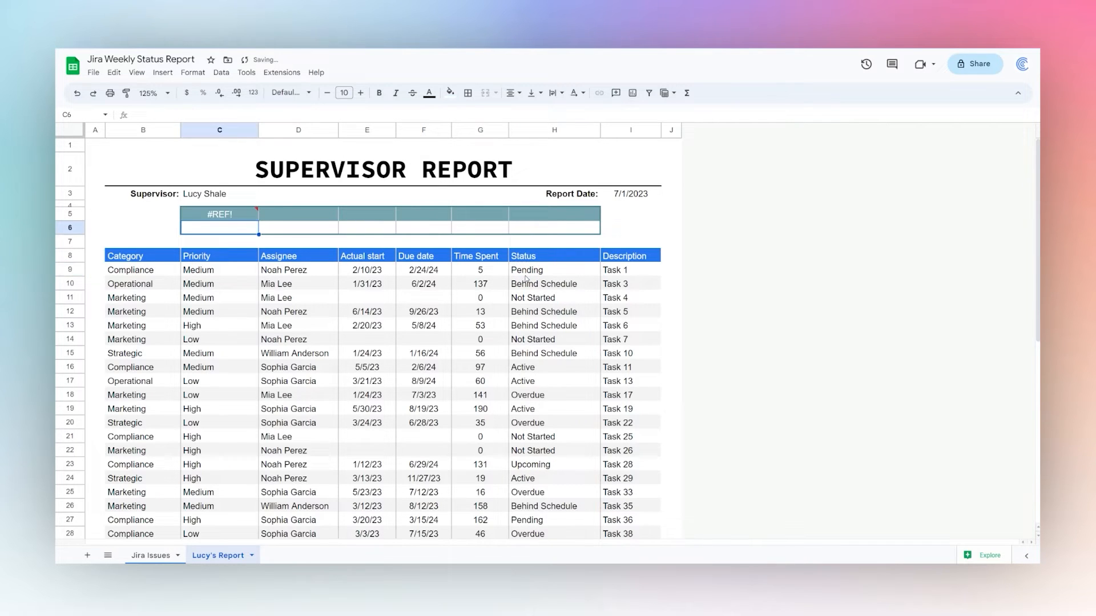
pyautogui.click(219, 214)
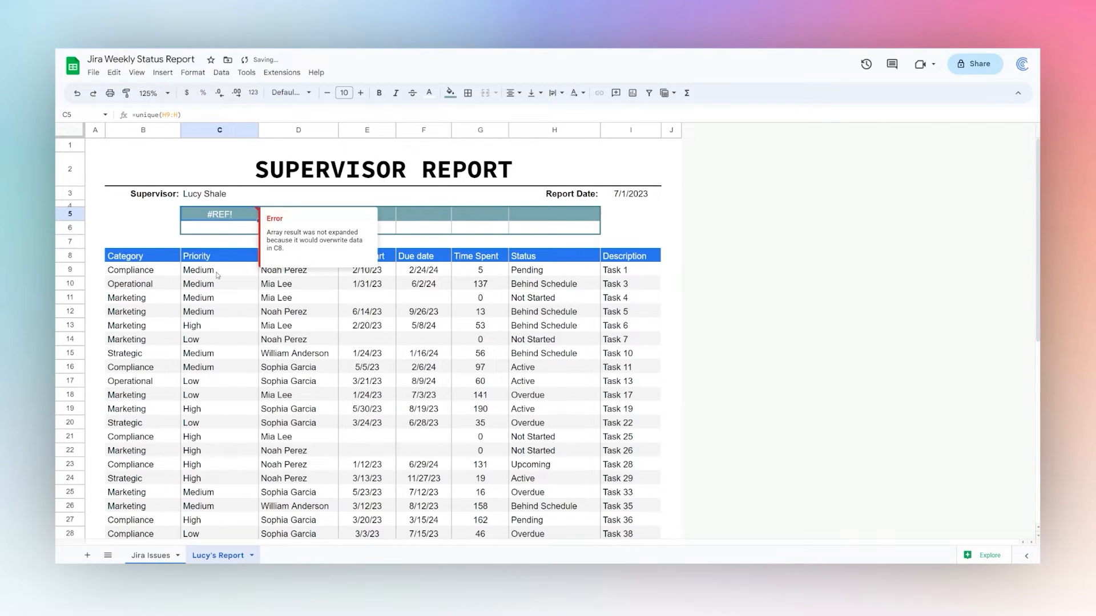
pyautogui.click(157, 115)
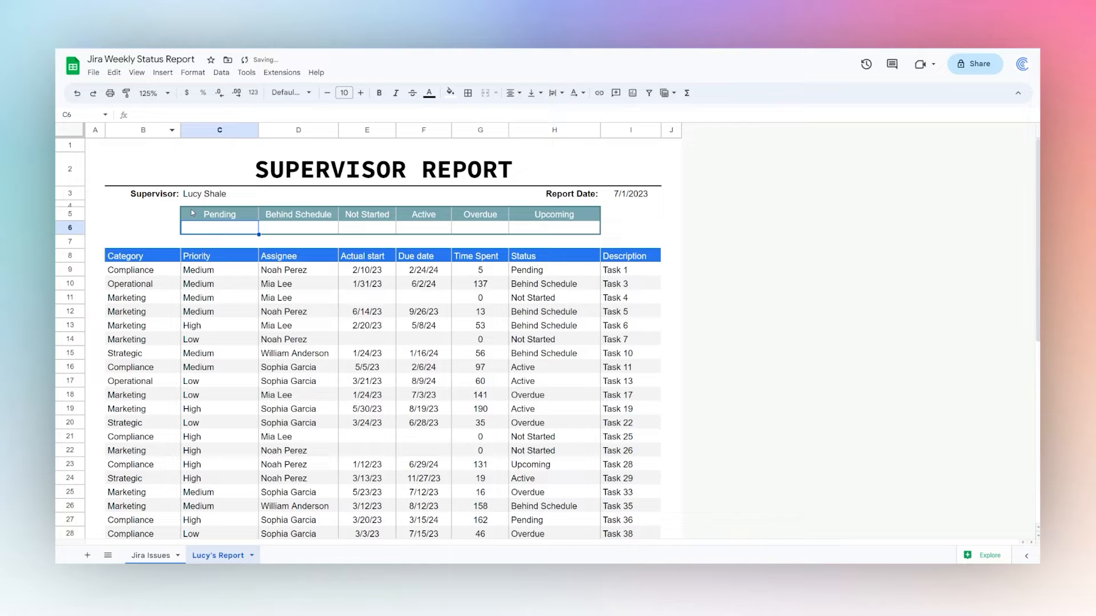
pyautogui.click(218, 214)
pyautogui.write('=transpose(sort(unique(H9:H)))')
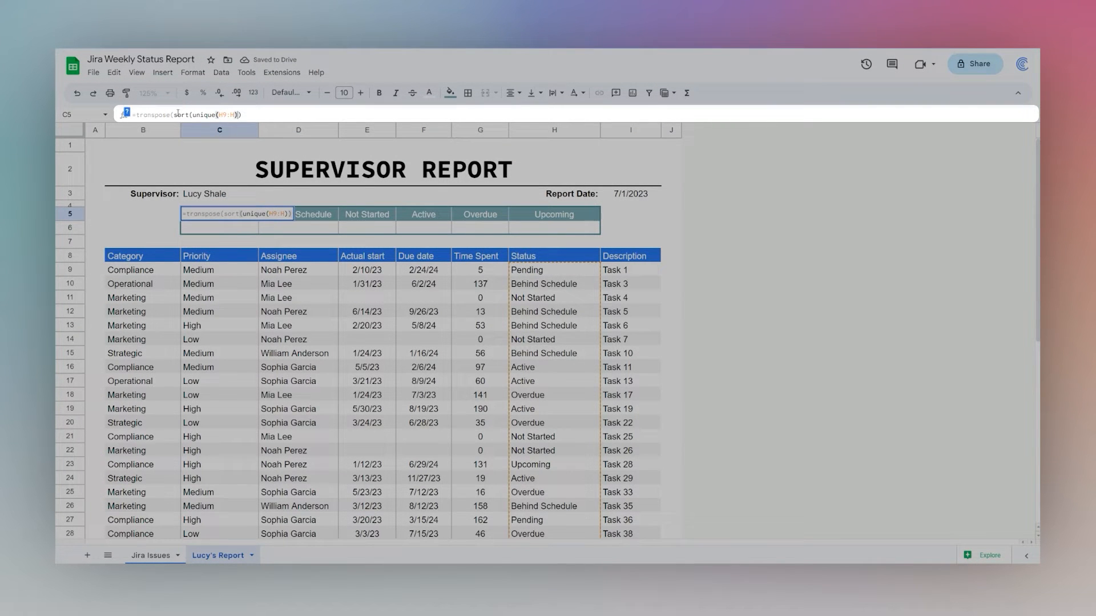
pyautogui.press('Return')
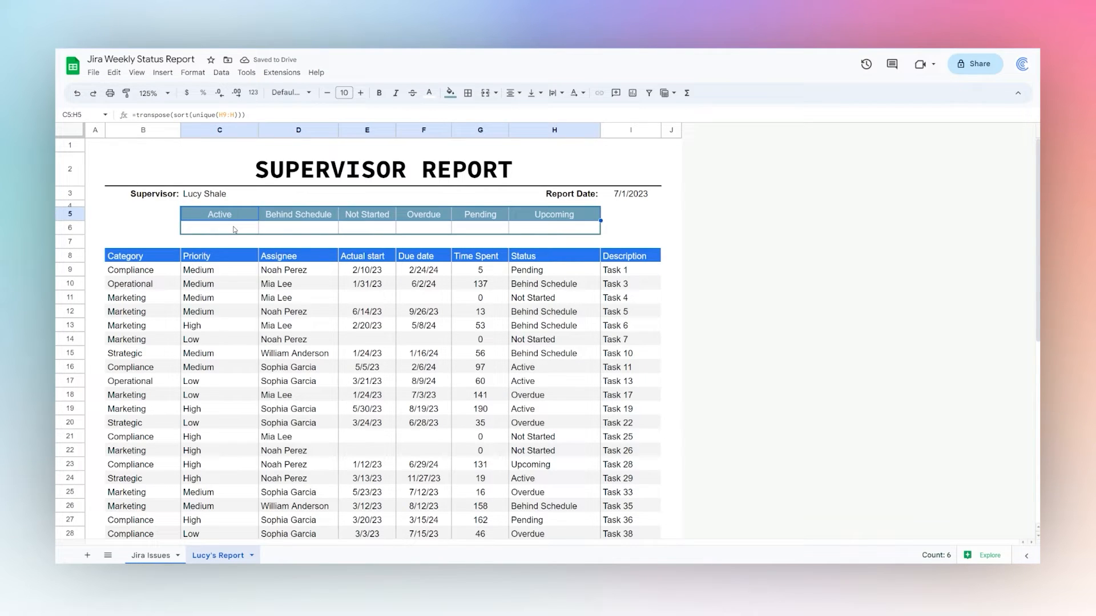
pyautogui.click(219, 228)
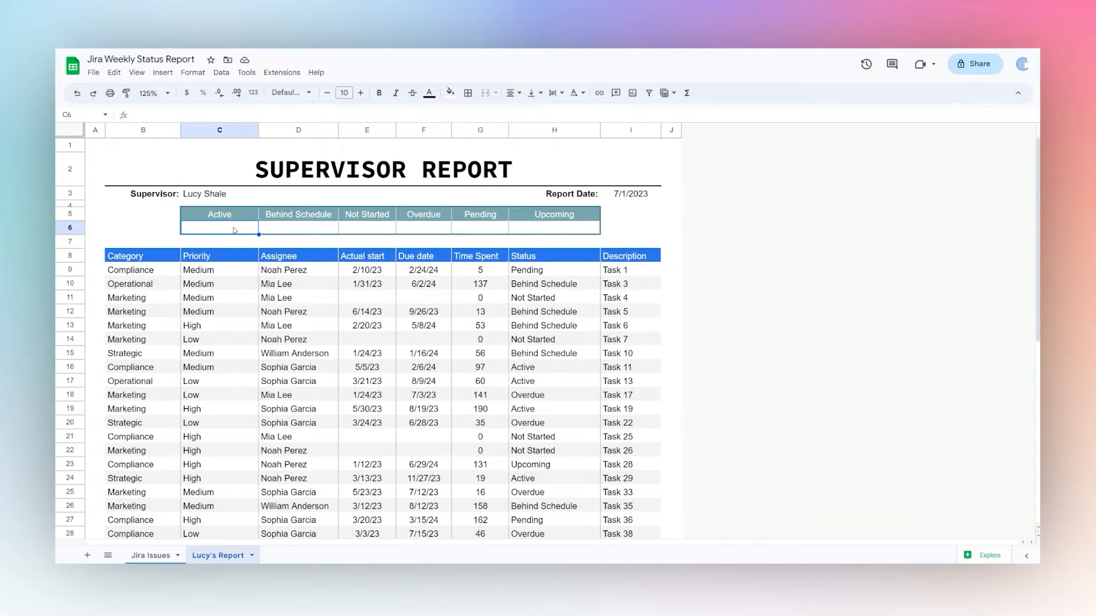
# - Enter =countif($H$9:$H,C5) in C6 to count Active tasks
pyautogui.write('=countif(H9:H')
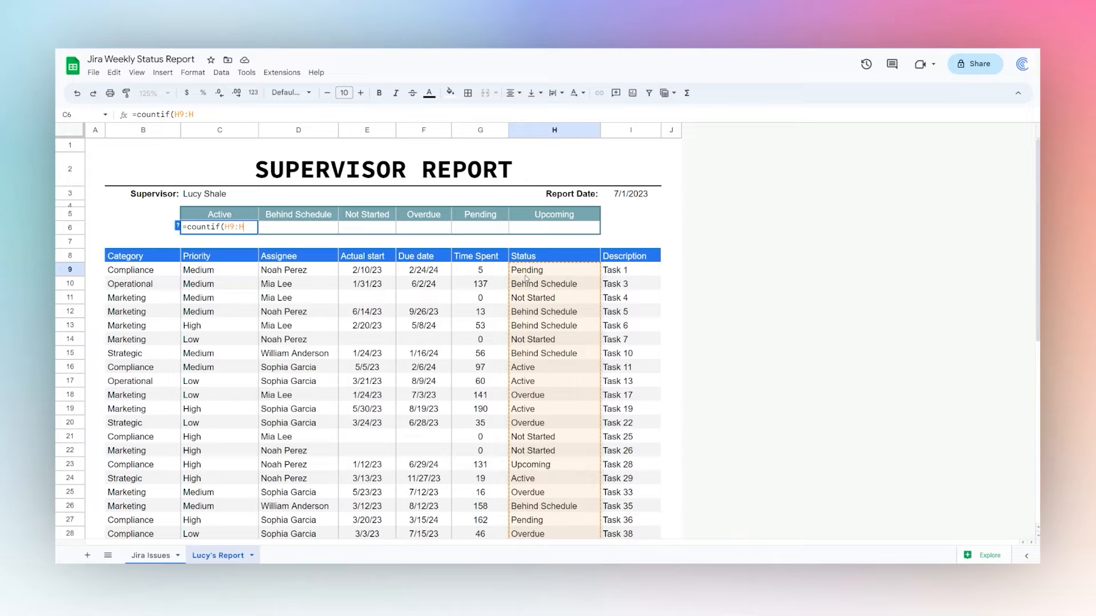
pyautogui.click(219, 214)
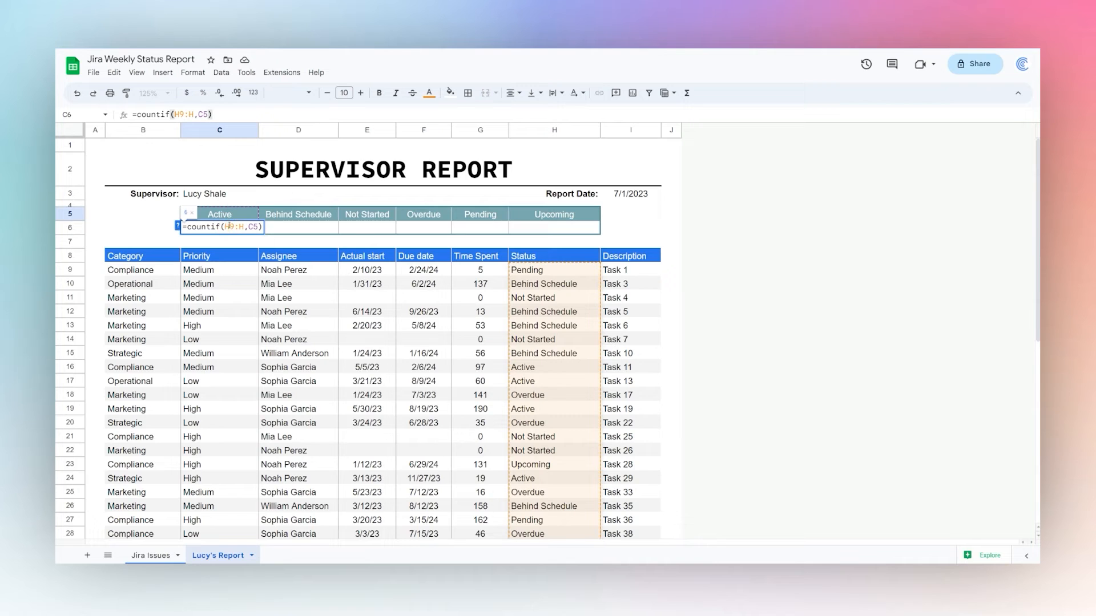
pyautogui.press('Return')
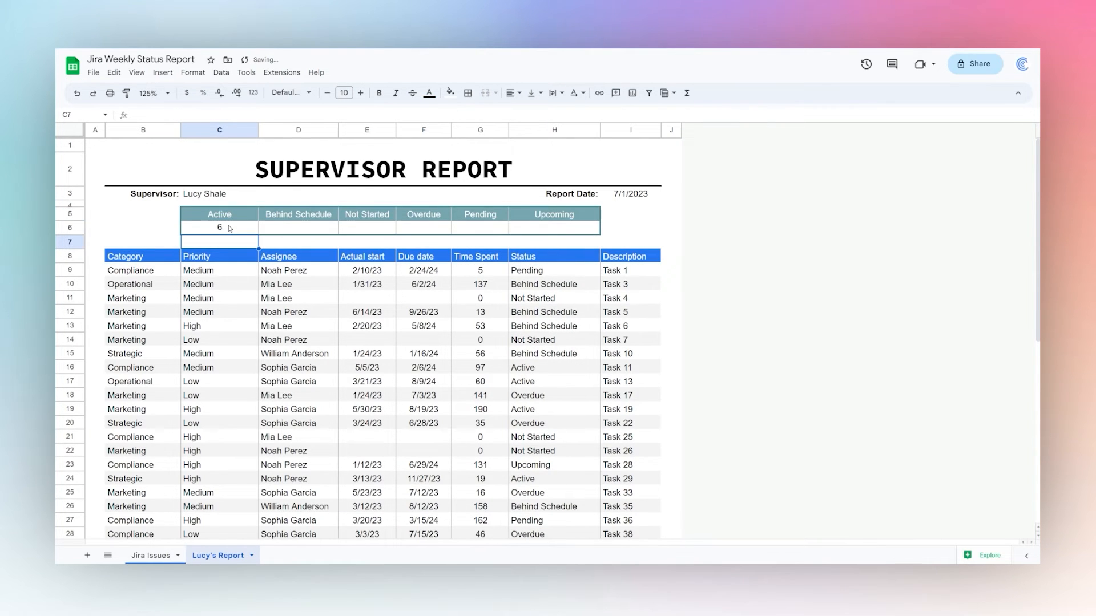
# - Paste the count formula only into D6:H6 for the remaining statuses
pyautogui.rightClick(219, 227)
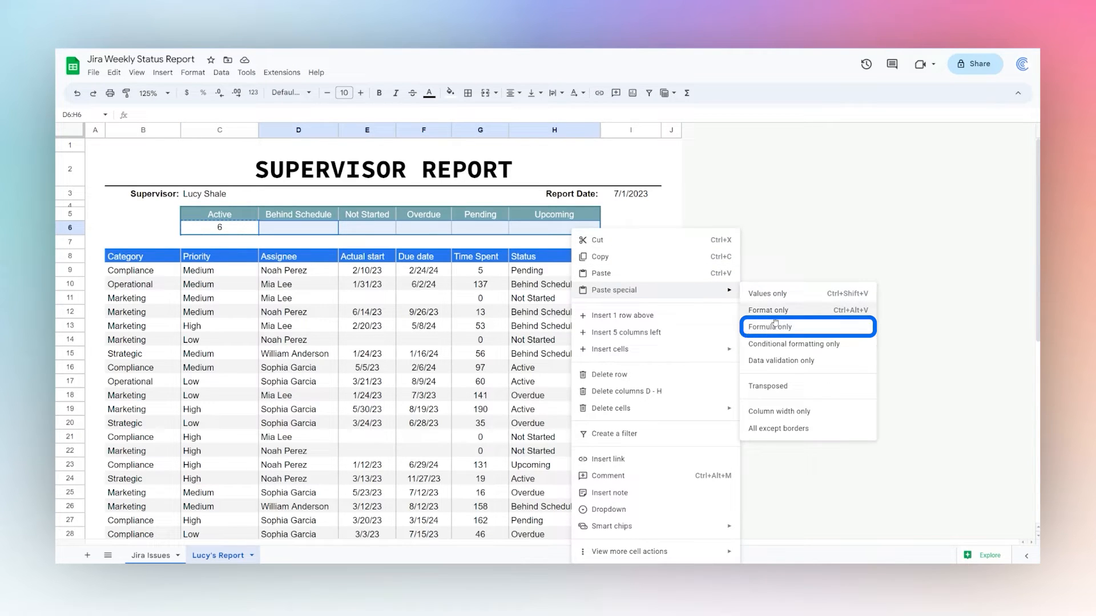
pyautogui.click(771, 326)
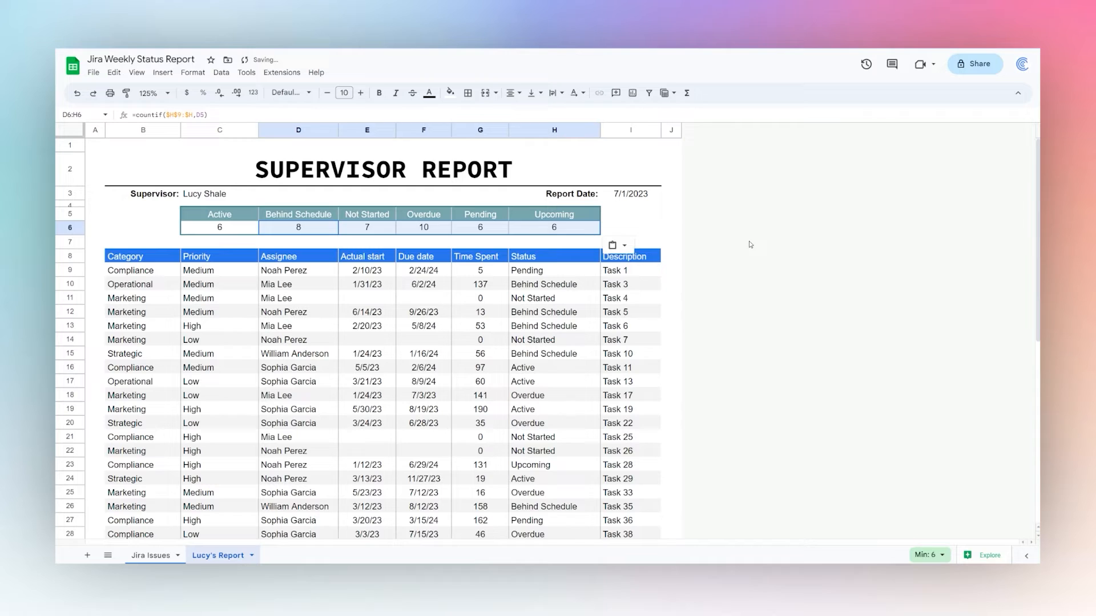
pyautogui.click(670, 242)
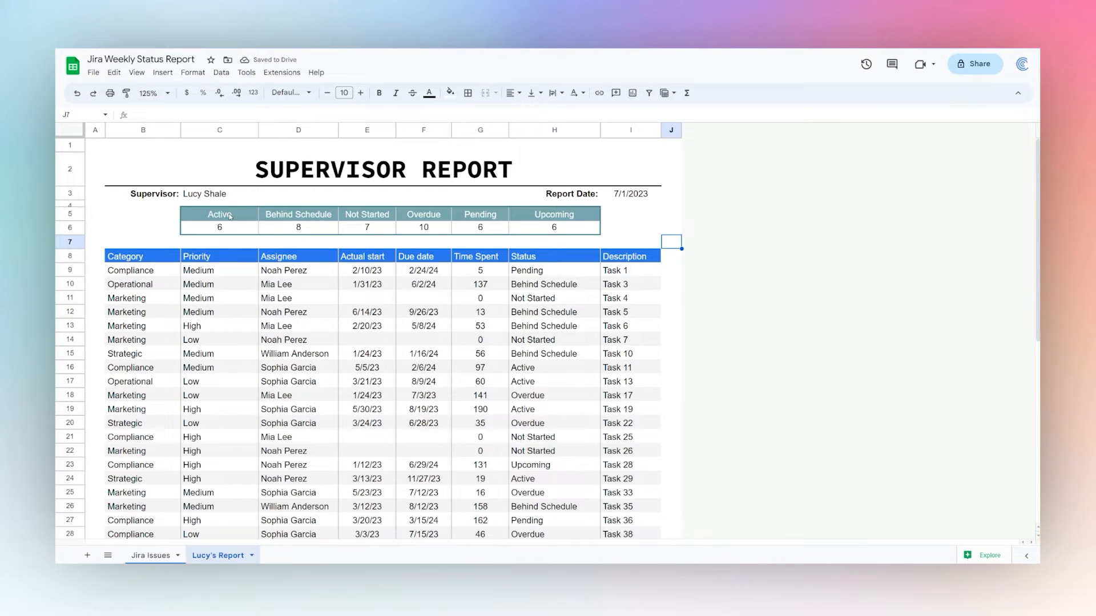
pyautogui.click(218, 228)
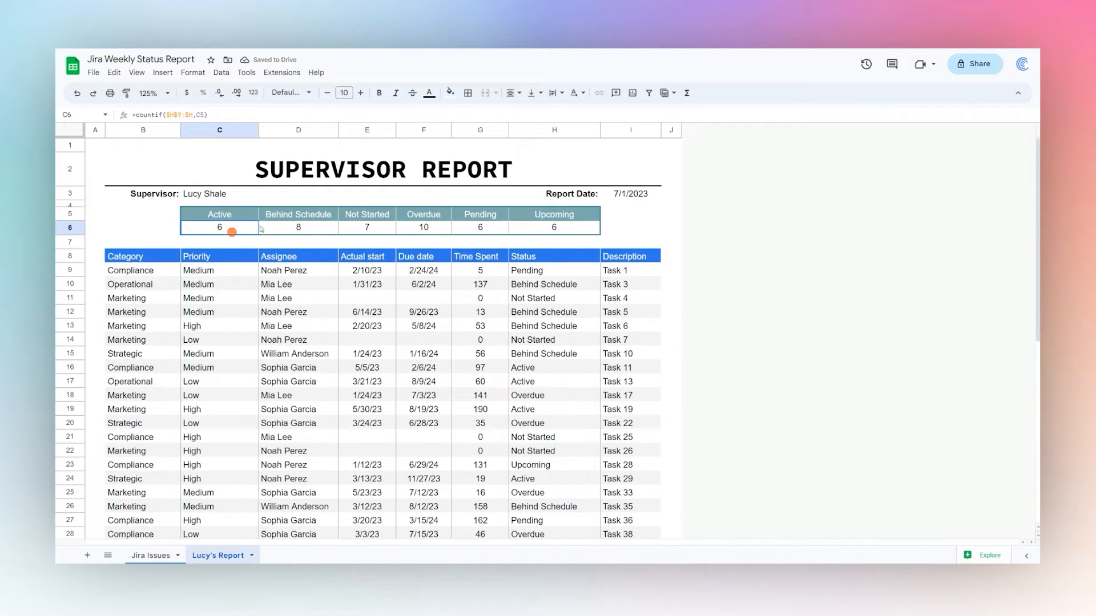
pyautogui.click(672, 256)
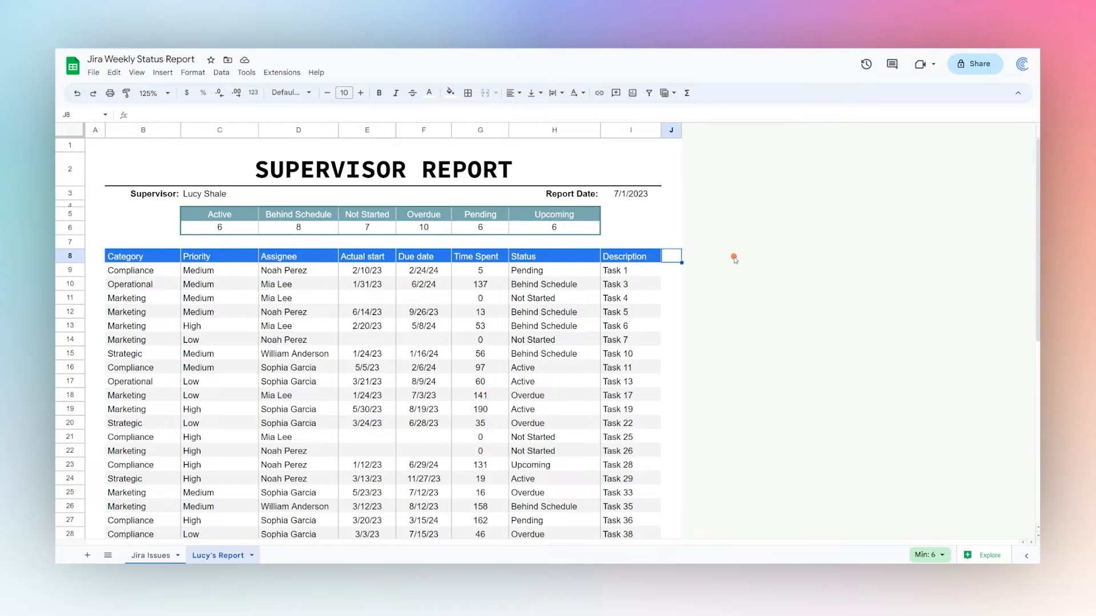
pyautogui.scroll(-3)
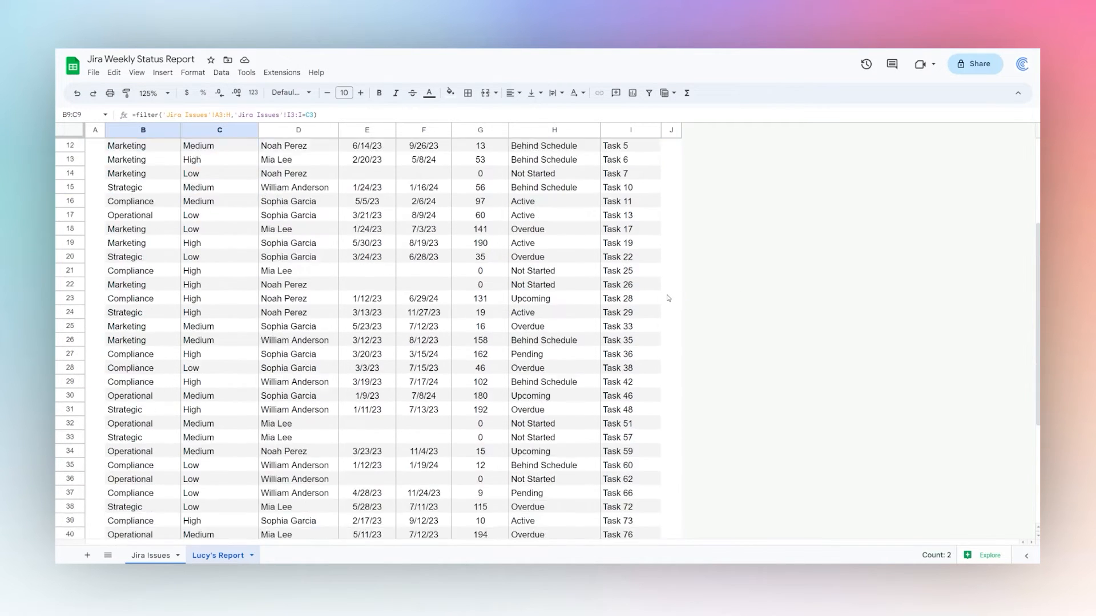
pyautogui.scroll(3)
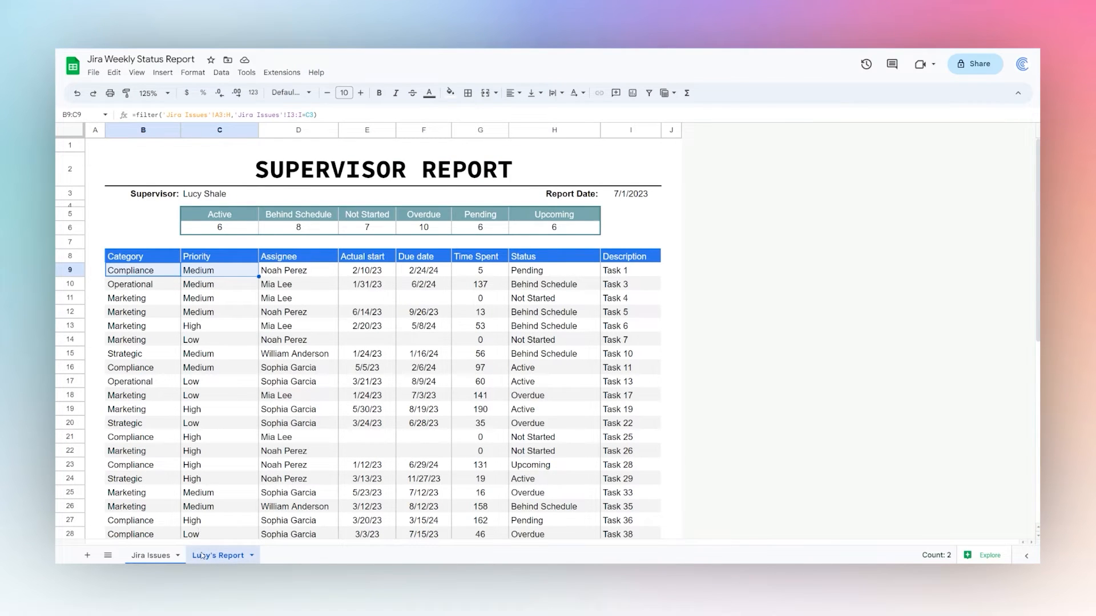
pyautogui.click(250, 555)
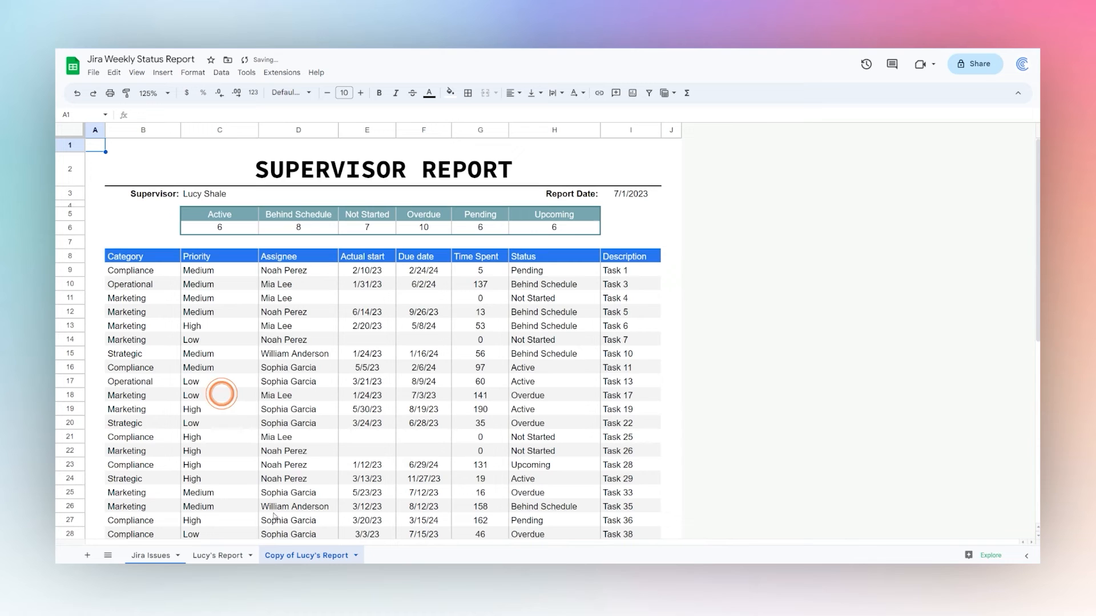
pyautogui.click(150, 555)
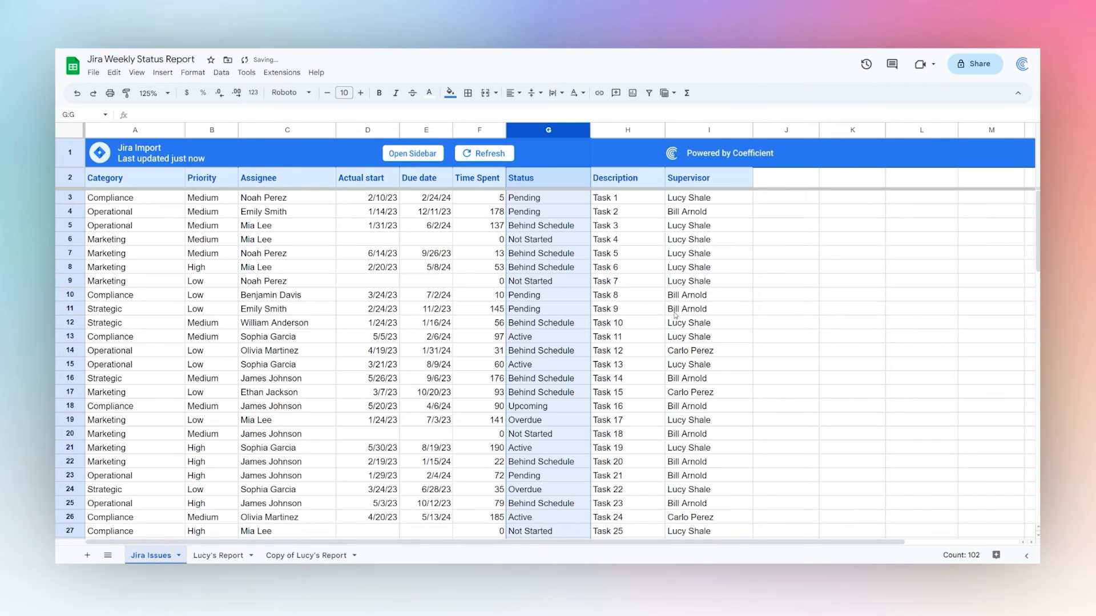
pyautogui.click(305, 554)
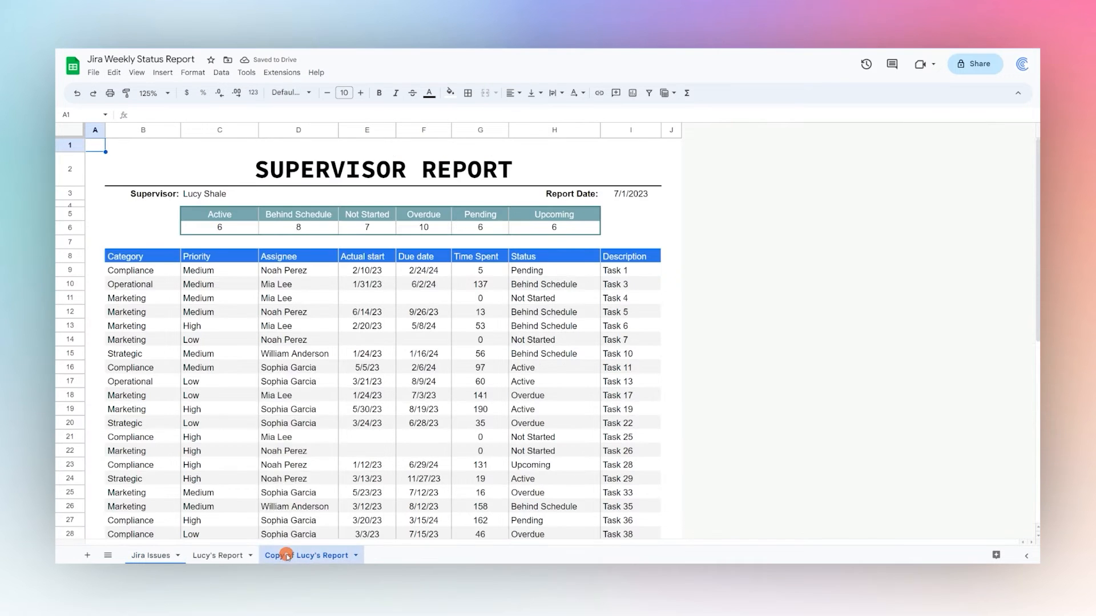
pyautogui.doubleClick(311, 555)
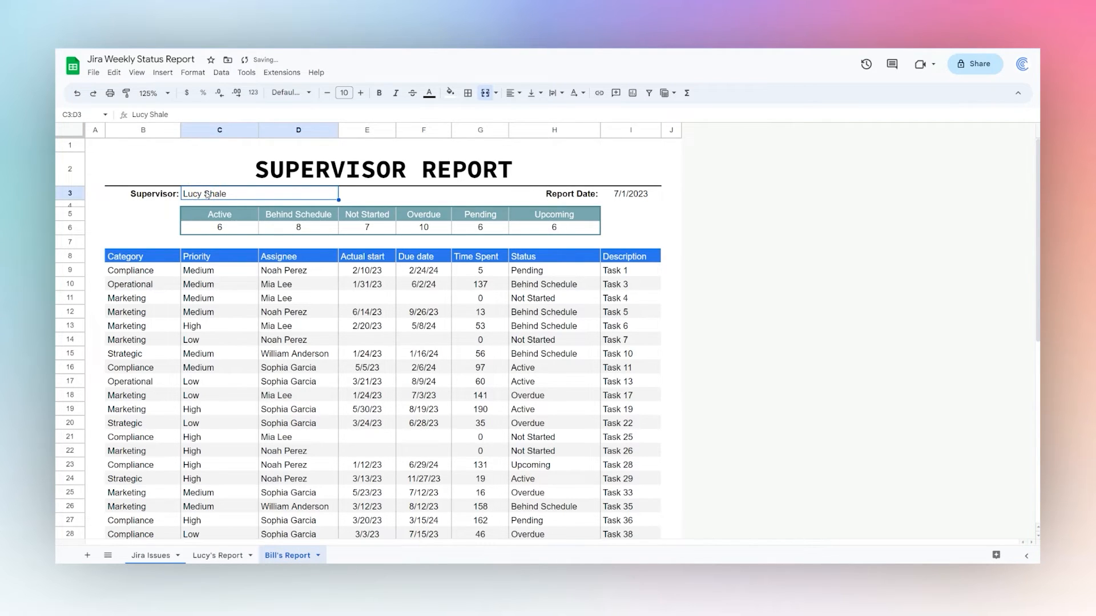
pyautogui.write('Bill Arnold')
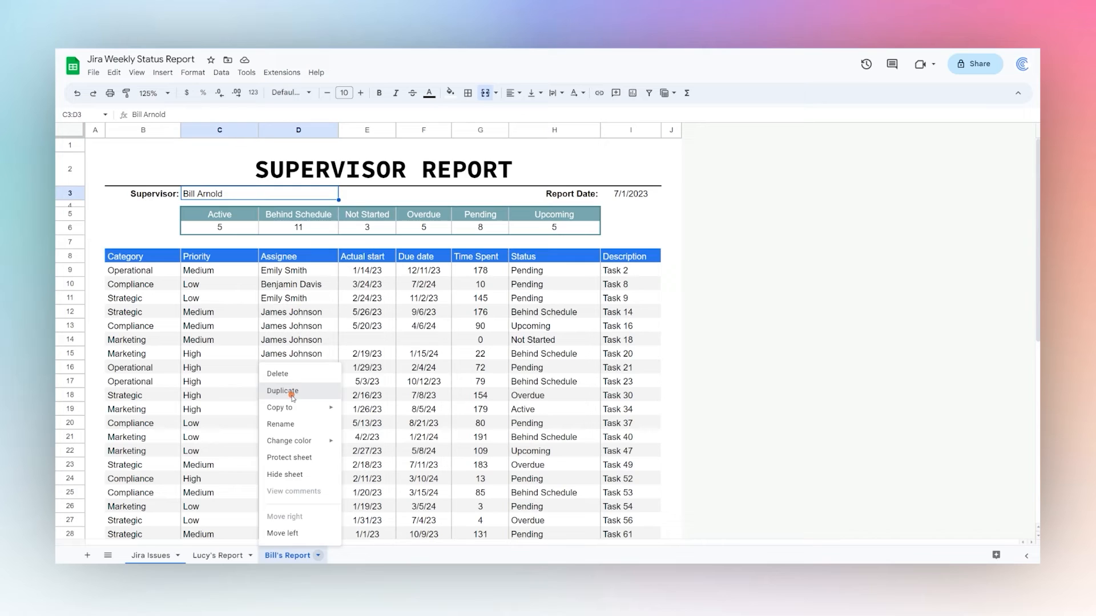
pyautogui.click(282, 391)
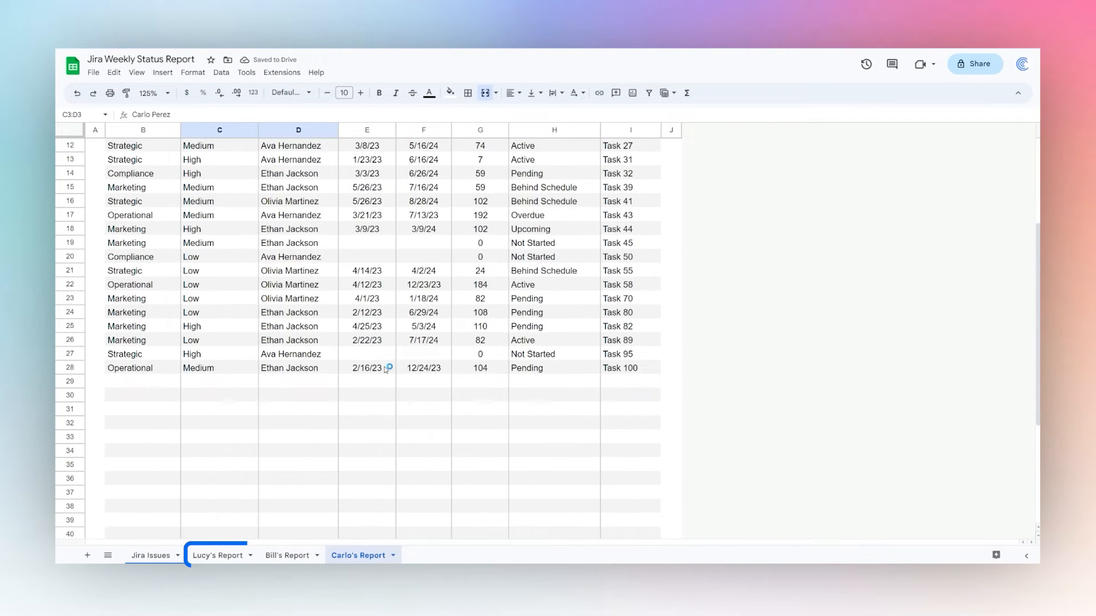
pyautogui.click(286, 555)
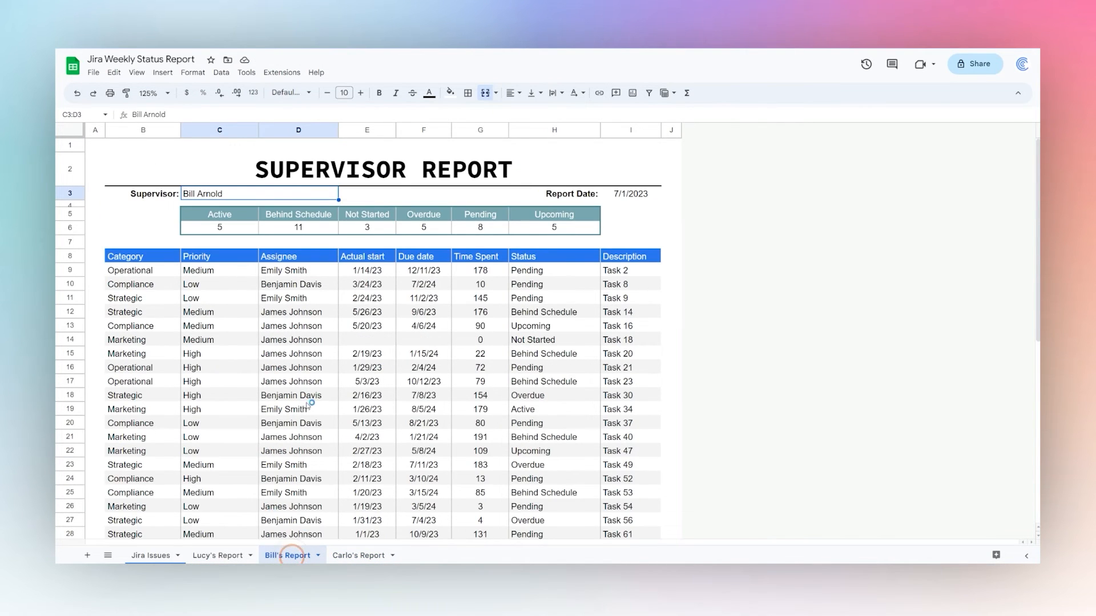
pyautogui.click(218, 554)
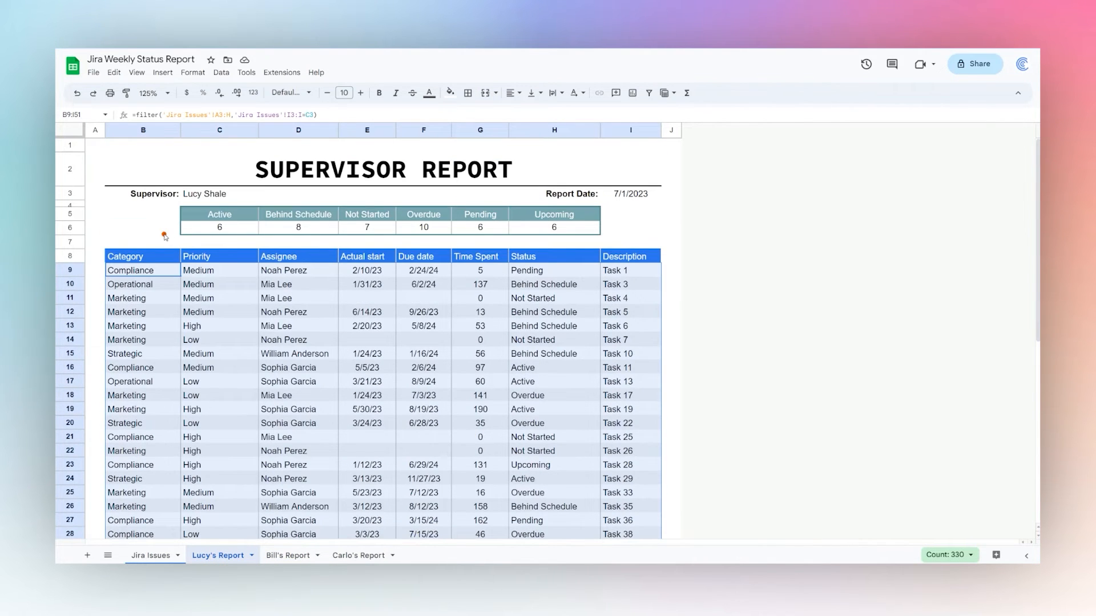
pyautogui.click(281, 72)
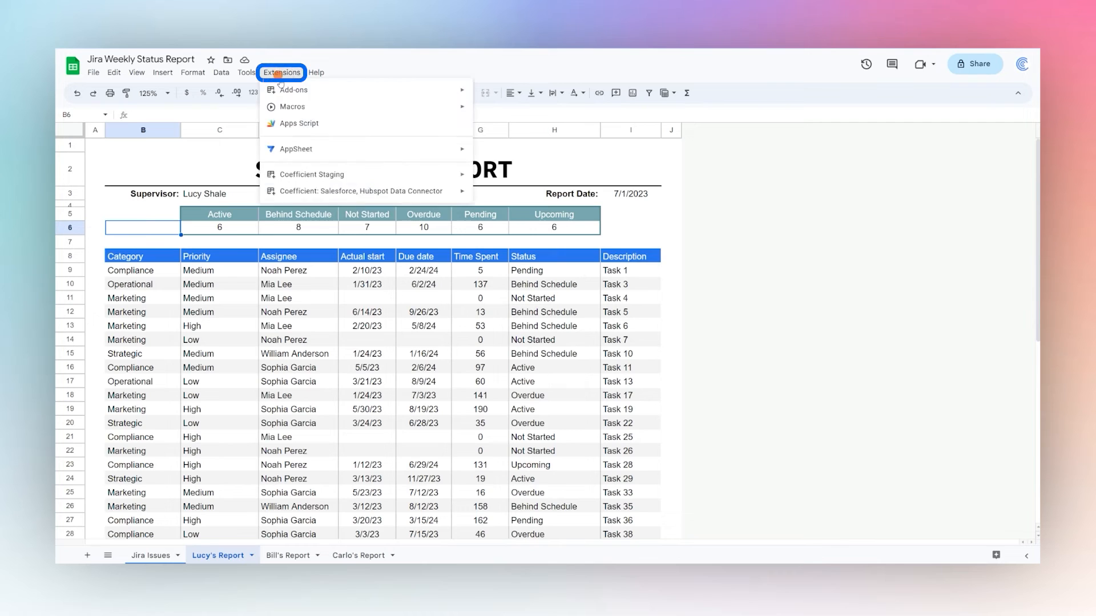
# - Start a Coefficient daily/weekly screenshot alert capturing the Lucy's Report sheet
pyautogui.click(501, 201)
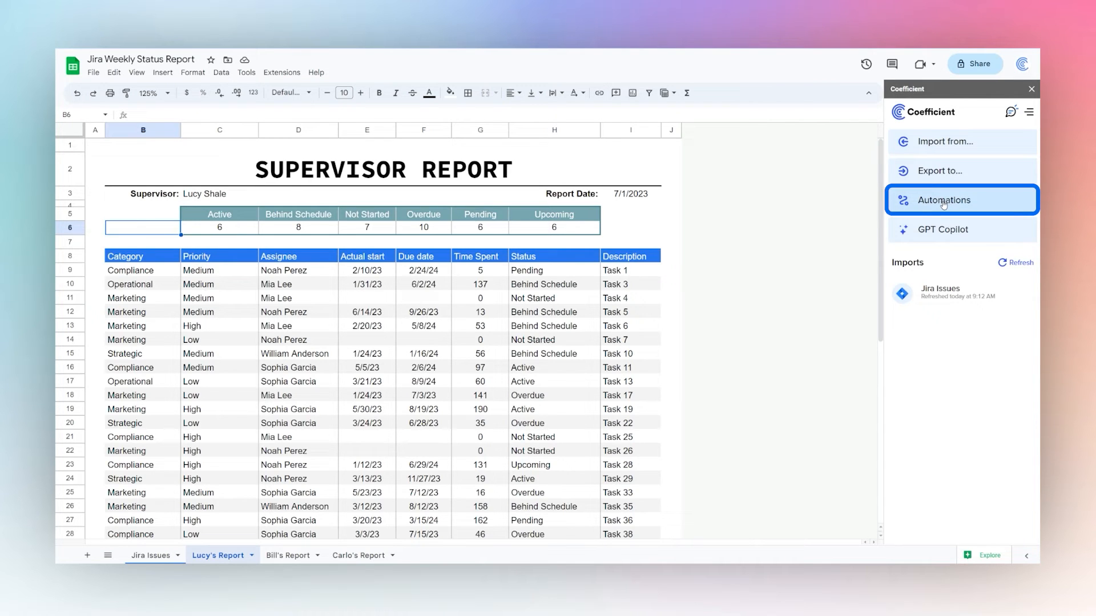
pyautogui.click(944, 199)
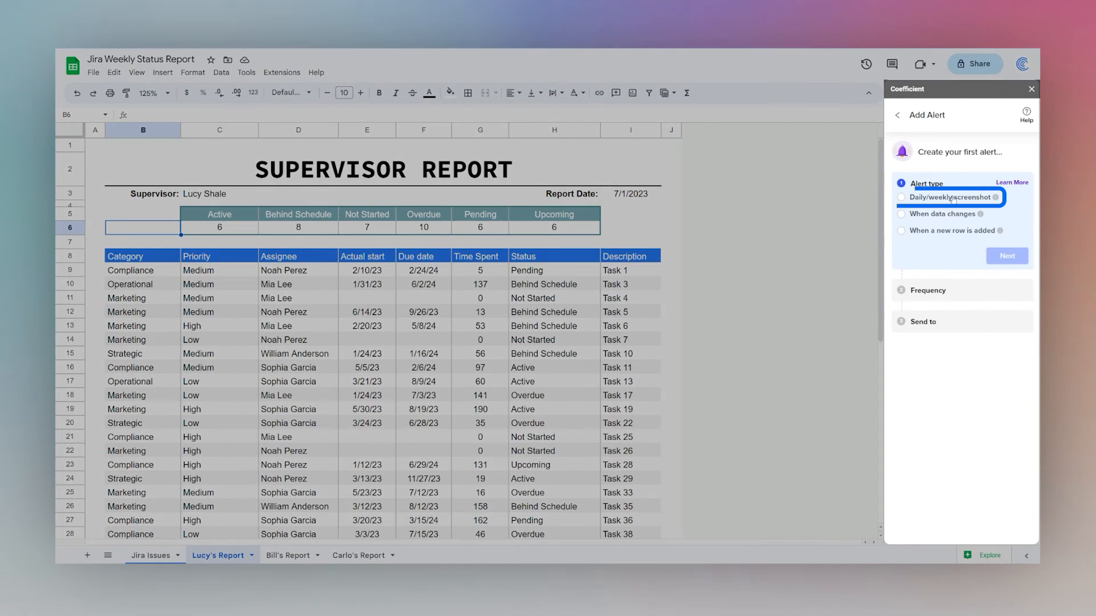
pyautogui.click(902, 197)
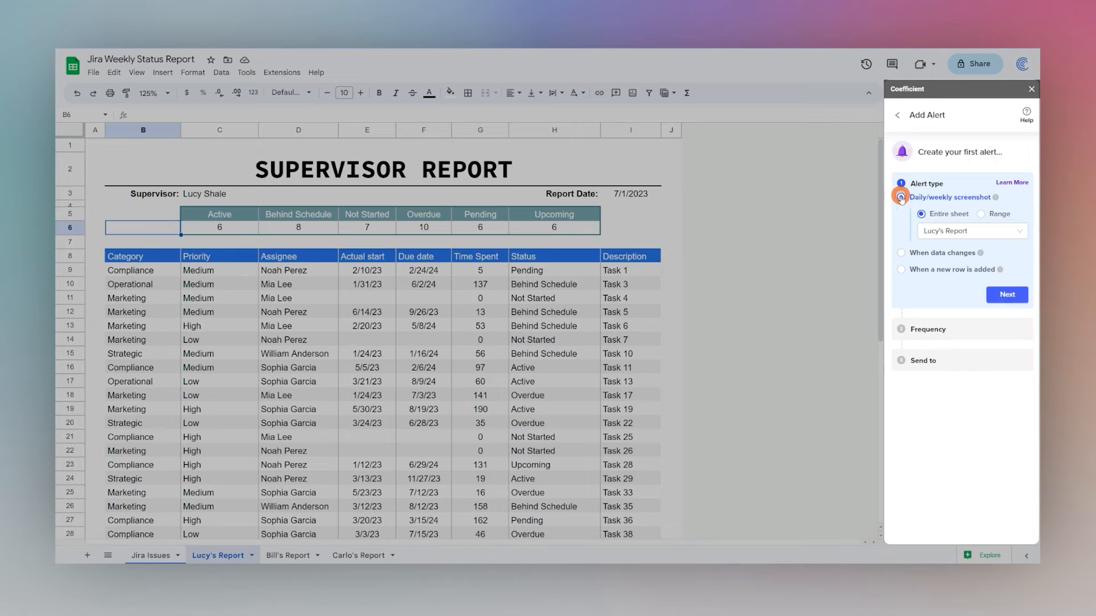
pyautogui.click(970, 231)
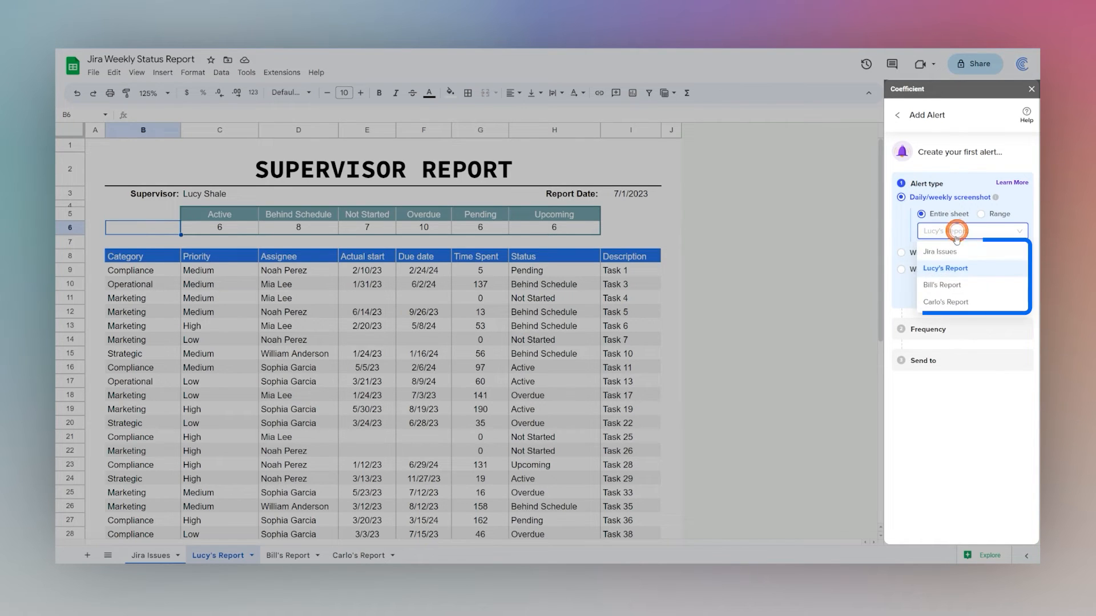
pyautogui.click(945, 268)
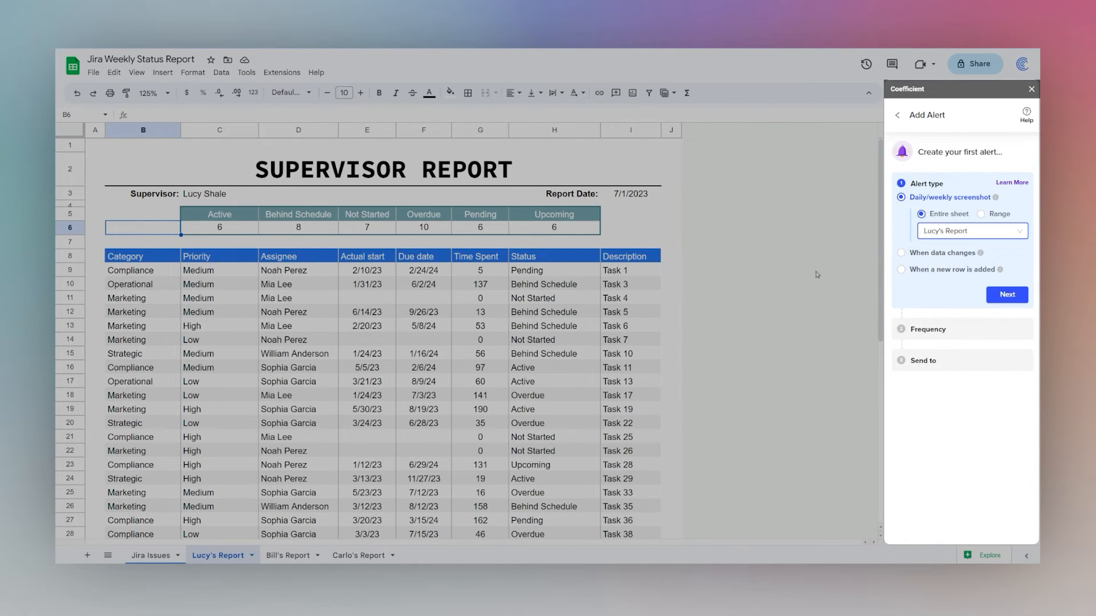
pyautogui.moveTo(981, 235)
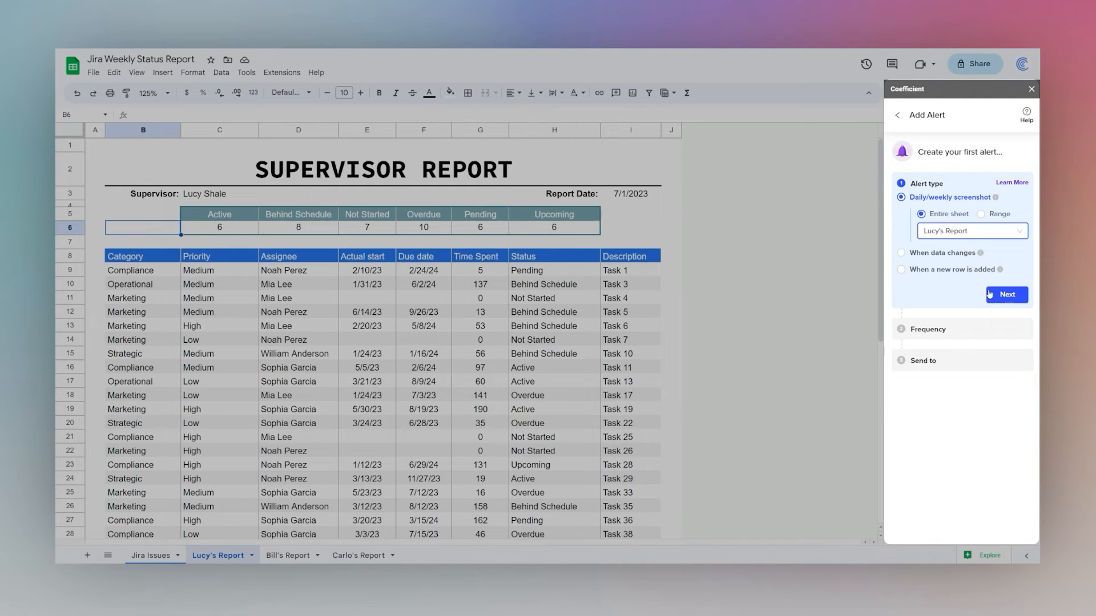
pyautogui.click(1007, 294)
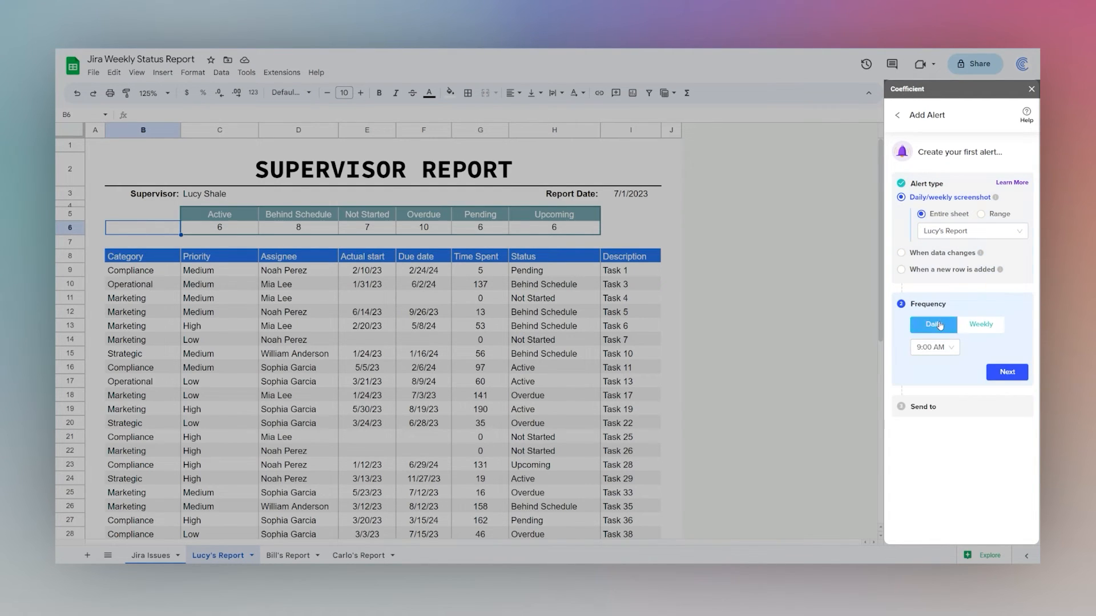
# - Schedule it weekly Monday 9:00 AM, name it Lucy's Supervisor Report, and add it
pyautogui.click(934, 347)
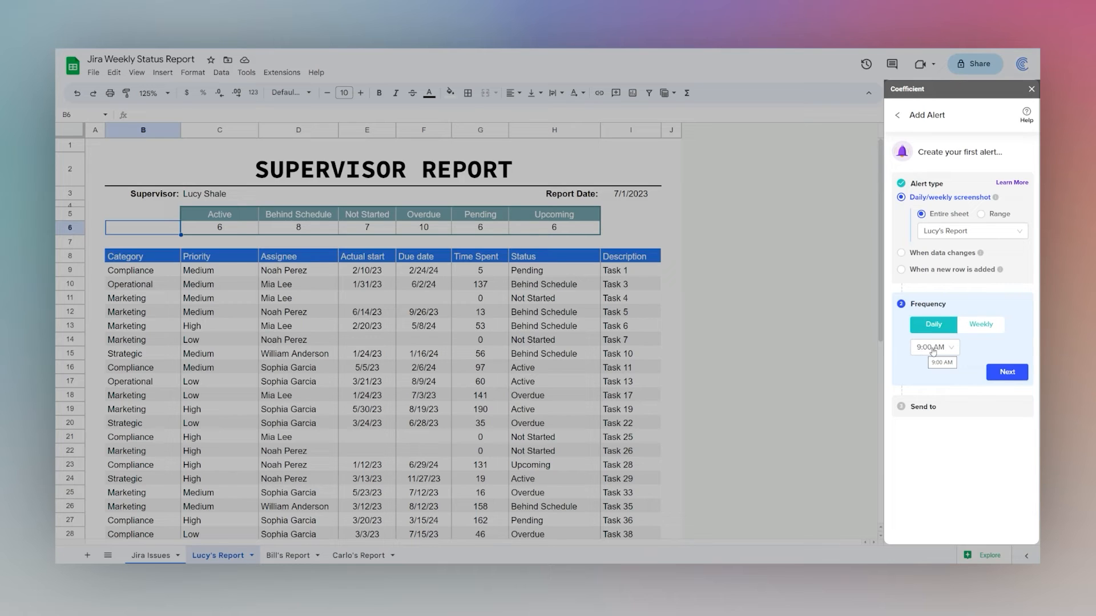
pyautogui.click(980, 324)
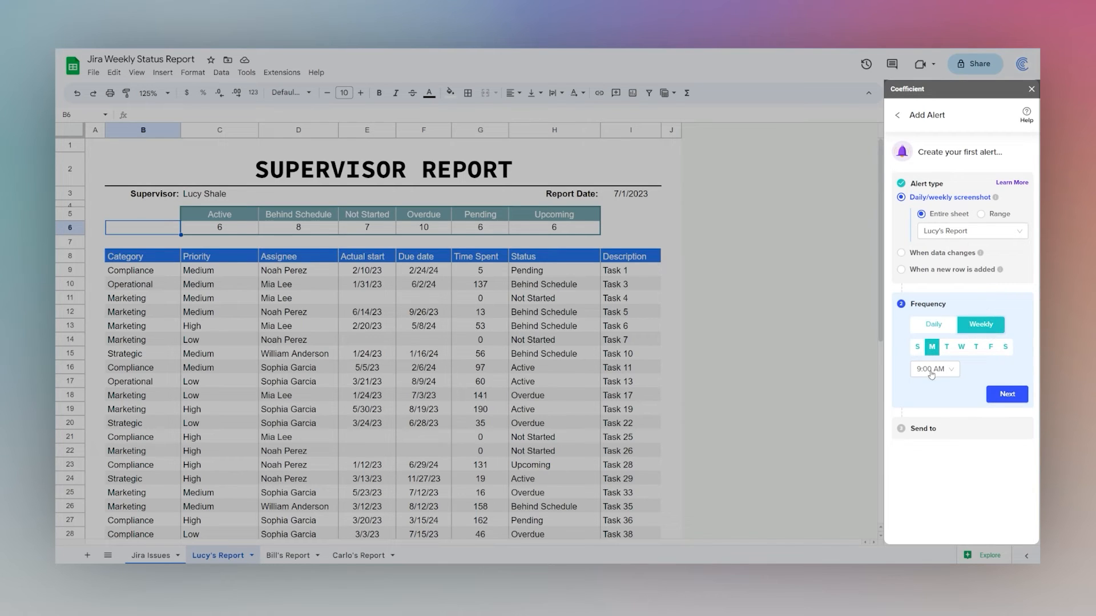
pyautogui.click(1006, 393)
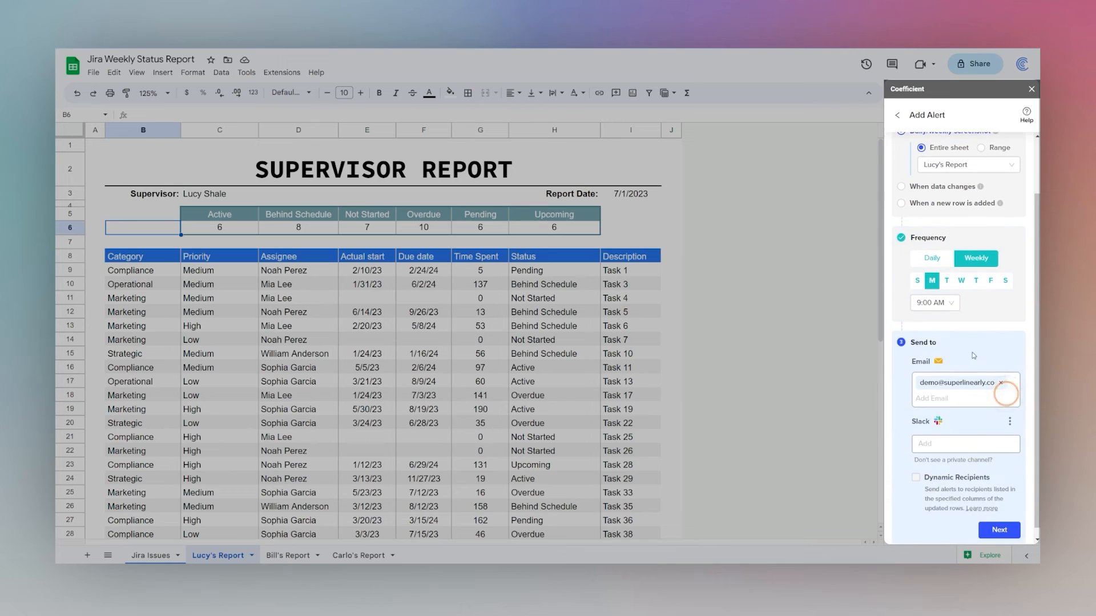
pyautogui.moveTo(922, 457)
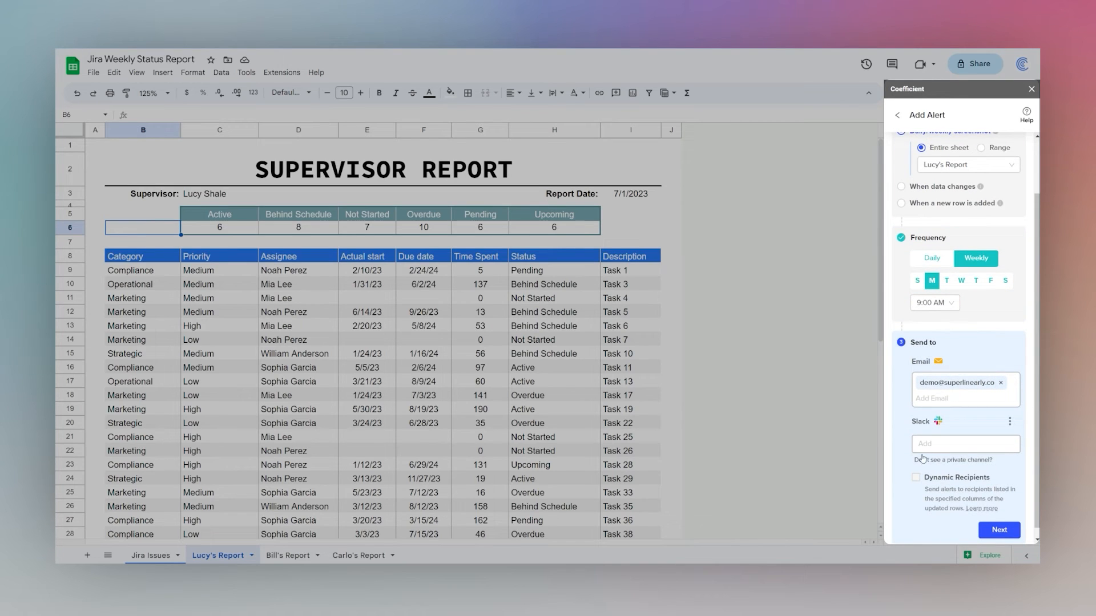
pyautogui.scroll(3)
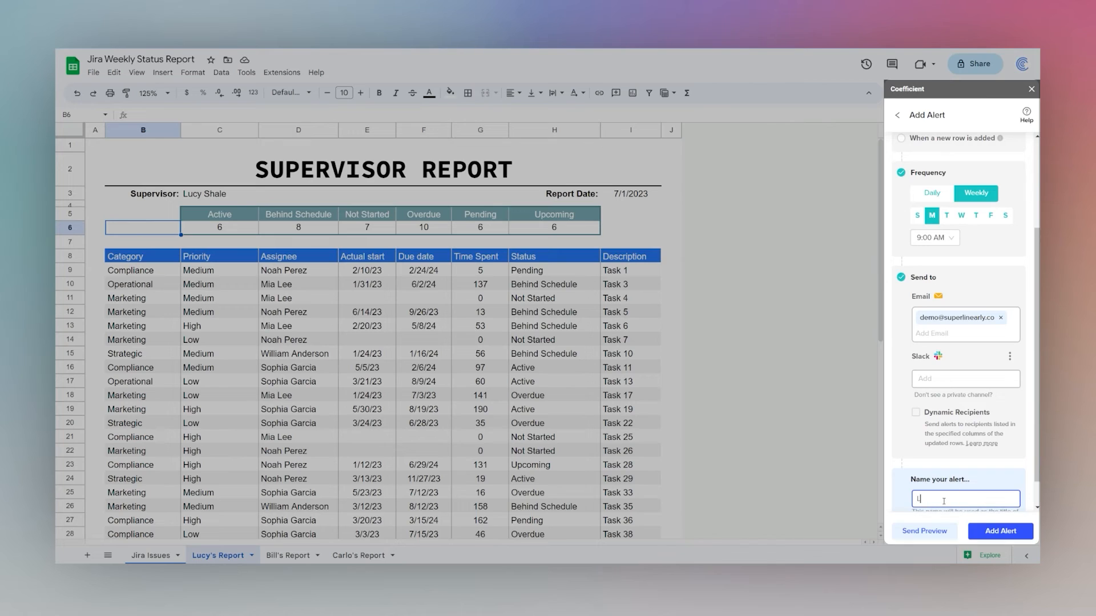
pyautogui.write("Lucy's Supervisor Rep")
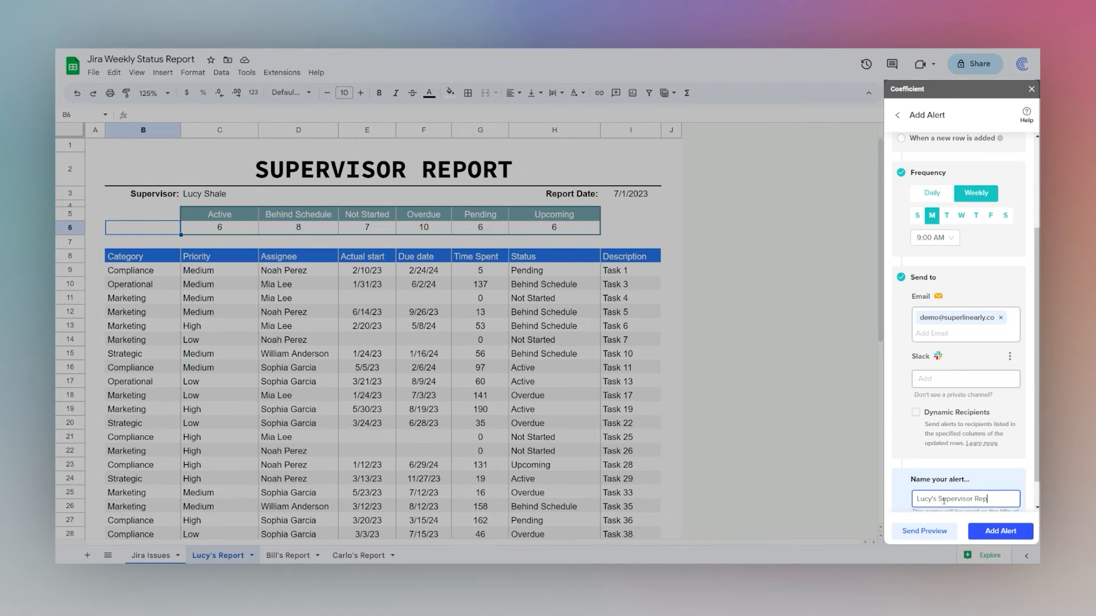
pyautogui.click(999, 532)
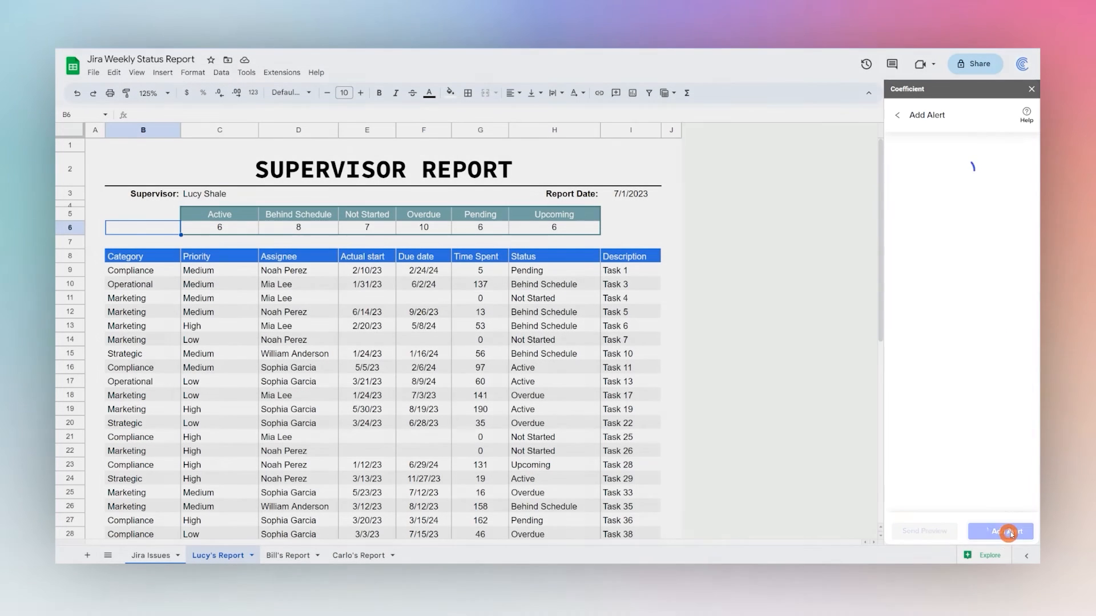
pyautogui.click(1000, 532)
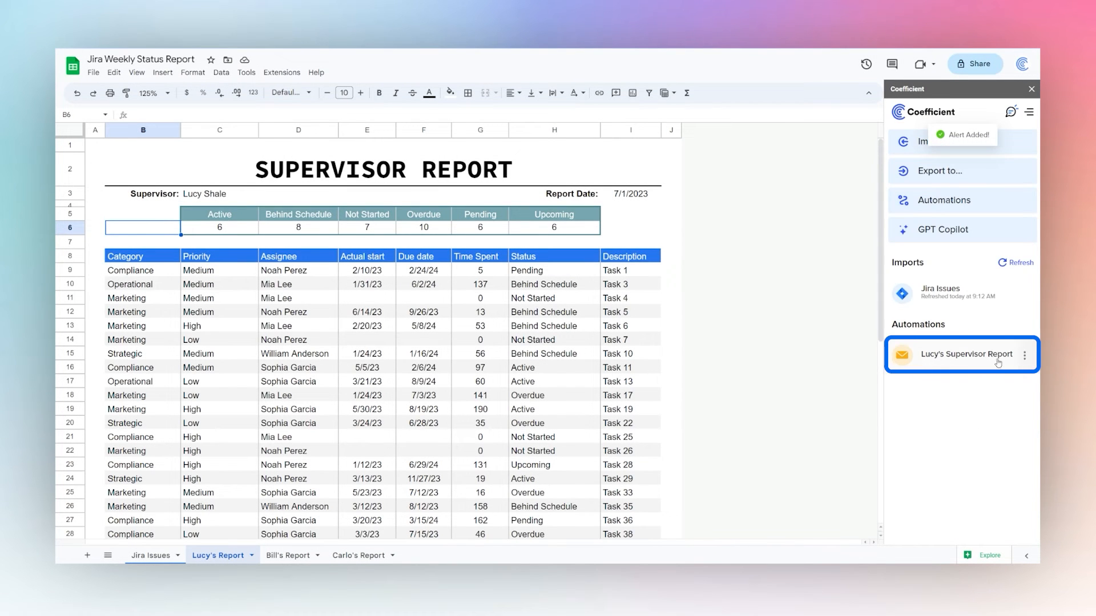
# - Create a Coefficient screenshot alert of Bill's Report, Mondays 9:00 AM, named Bill's Supervisor Report
pyautogui.click(1024, 355)
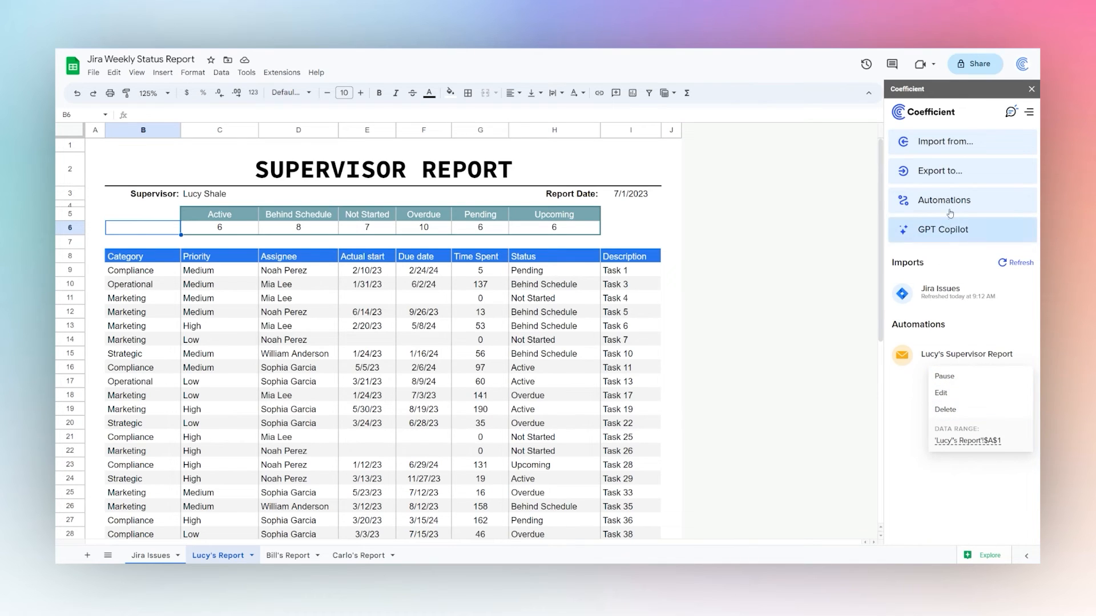
pyautogui.click(942, 392)
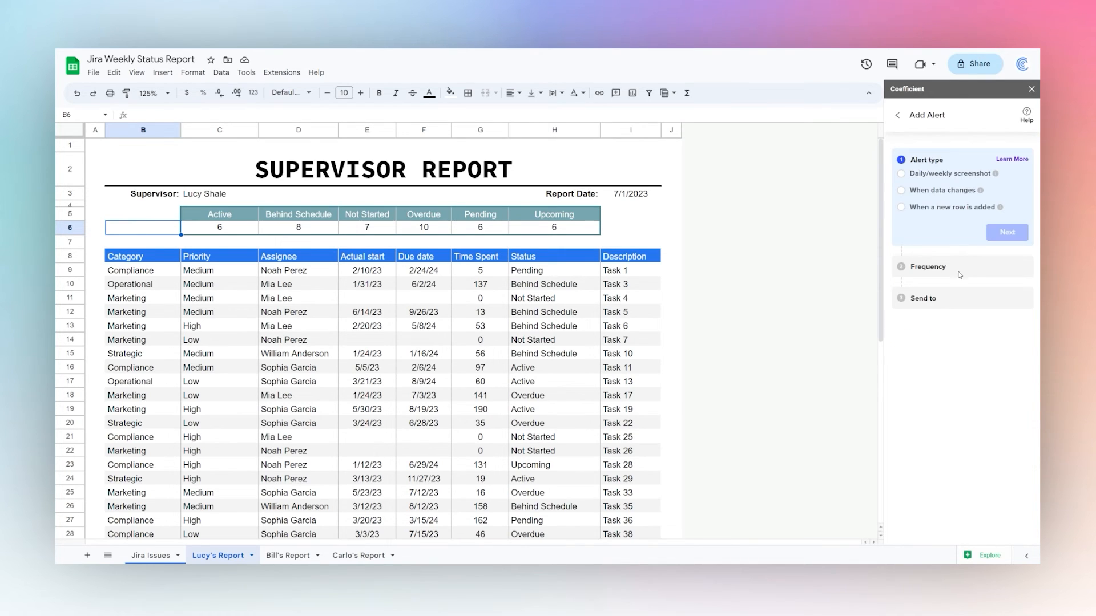
pyautogui.click(902, 174)
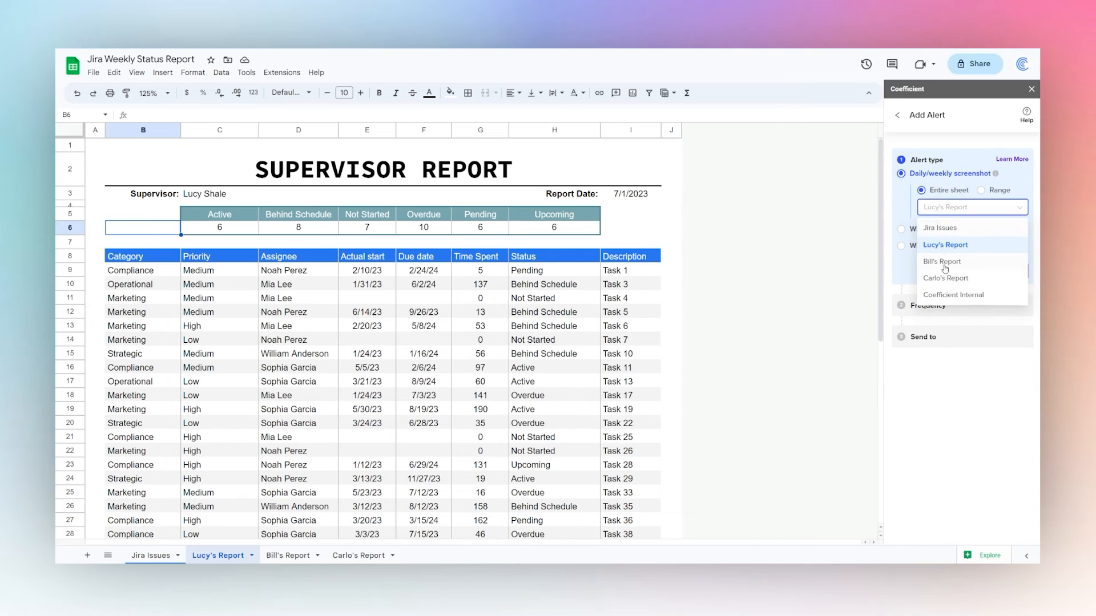
pyautogui.click(943, 261)
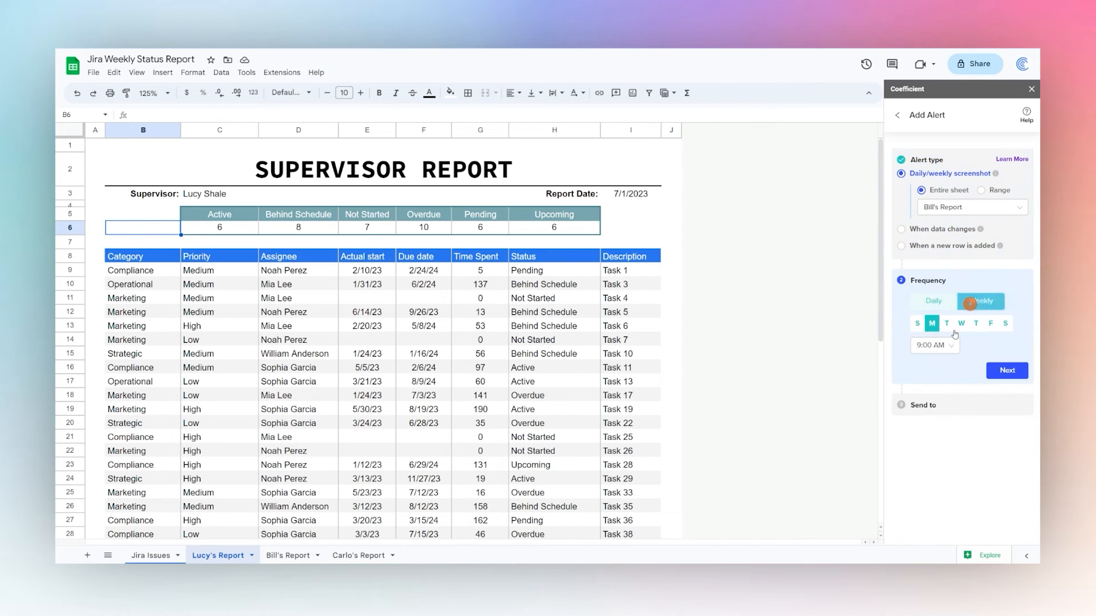
pyautogui.click(1006, 370)
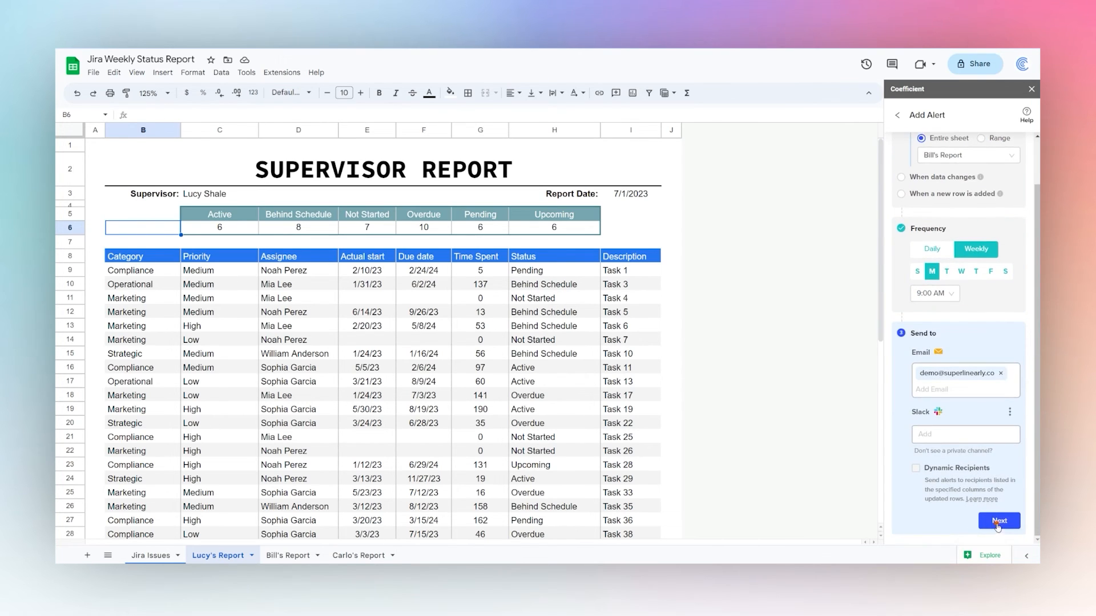
pyautogui.click(999, 521)
pyautogui.write("Bill's Supervisor Report")
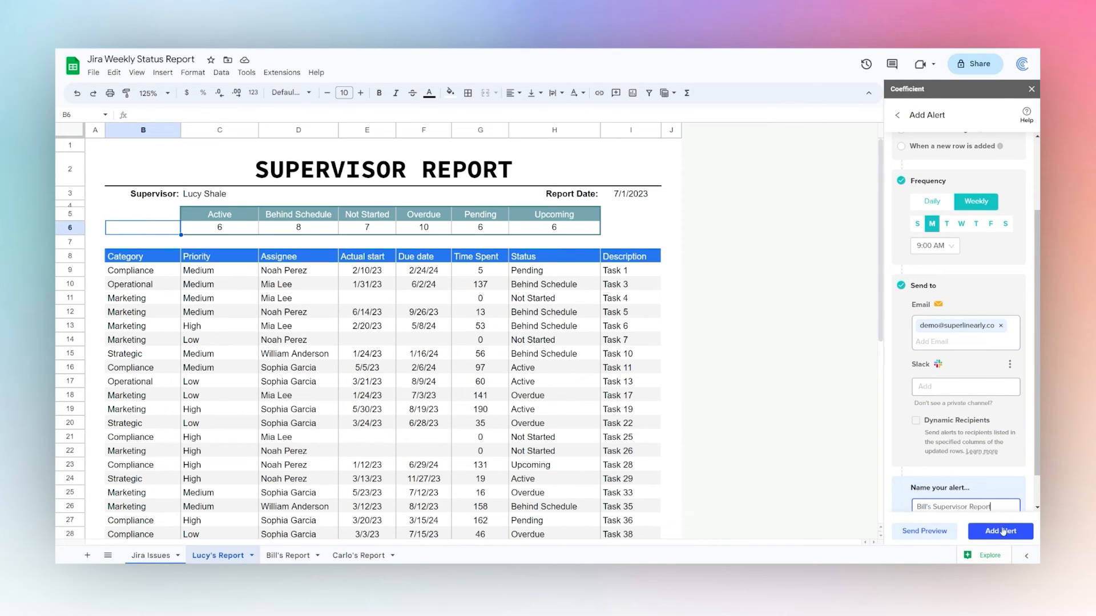
pyautogui.click(999, 532)
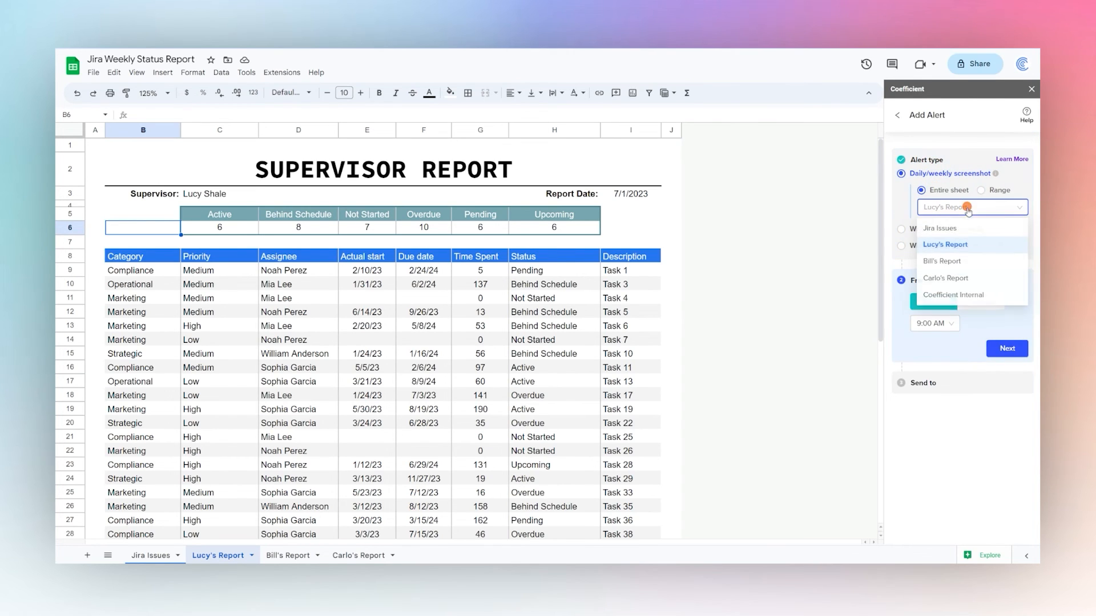
# - Capture Carlo's Report, name the alert Carlo's Supervisor Report, and save it
pyautogui.click(945, 277)
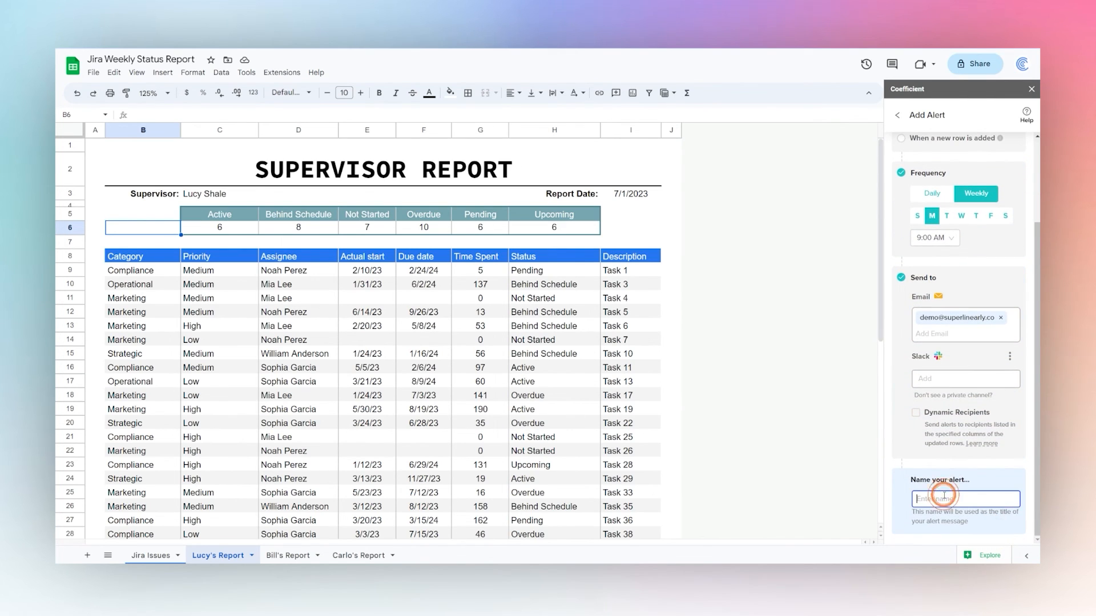
pyautogui.write("Carlo's Supervisor Report")
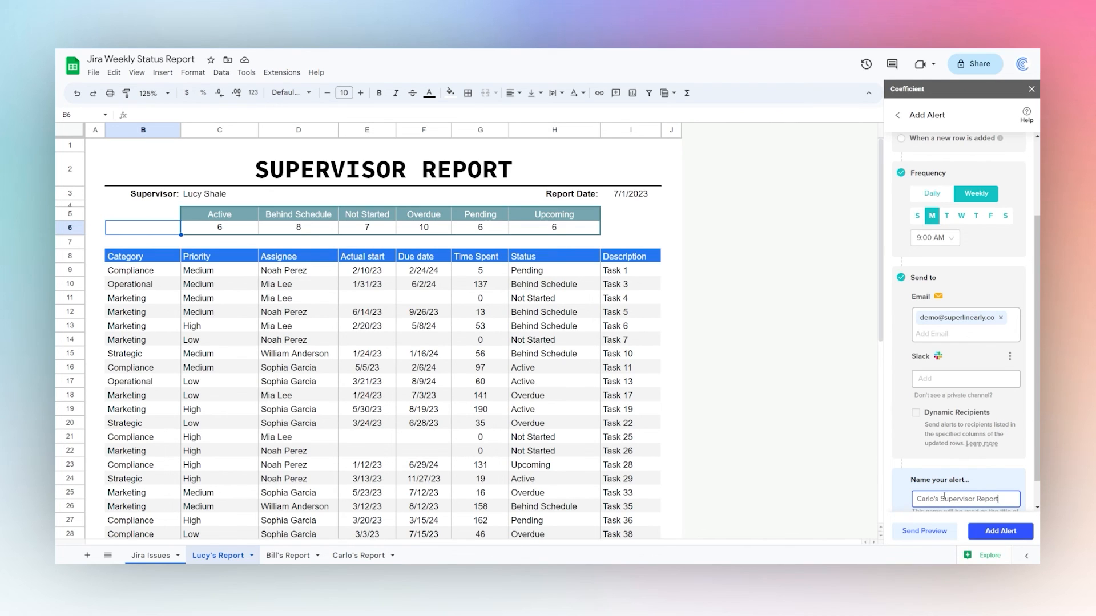
pyautogui.click(999, 531)
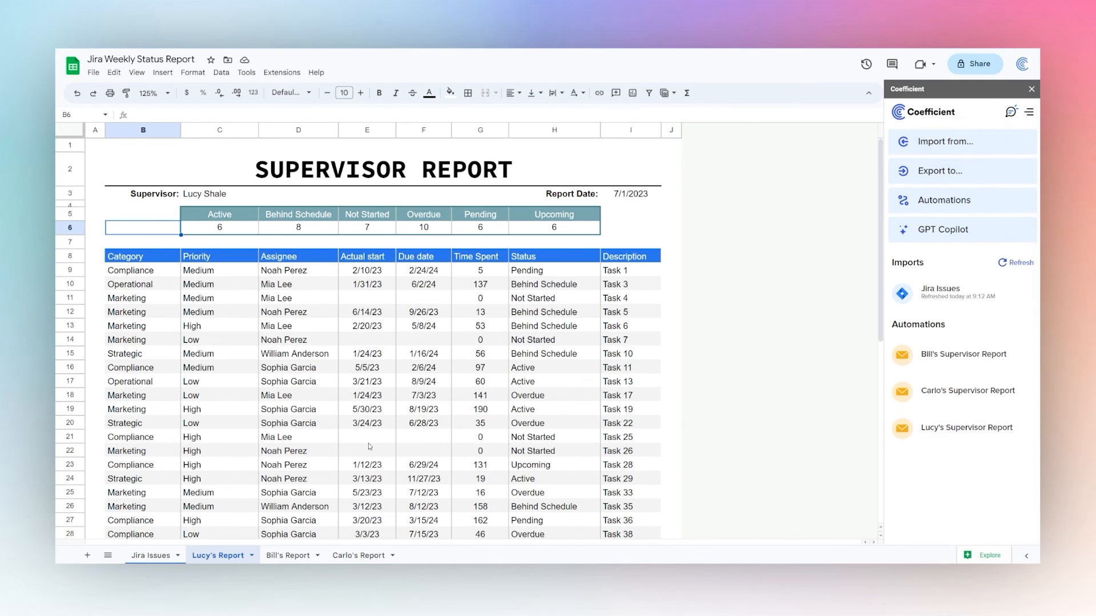
pyautogui.moveTo(941, 361)
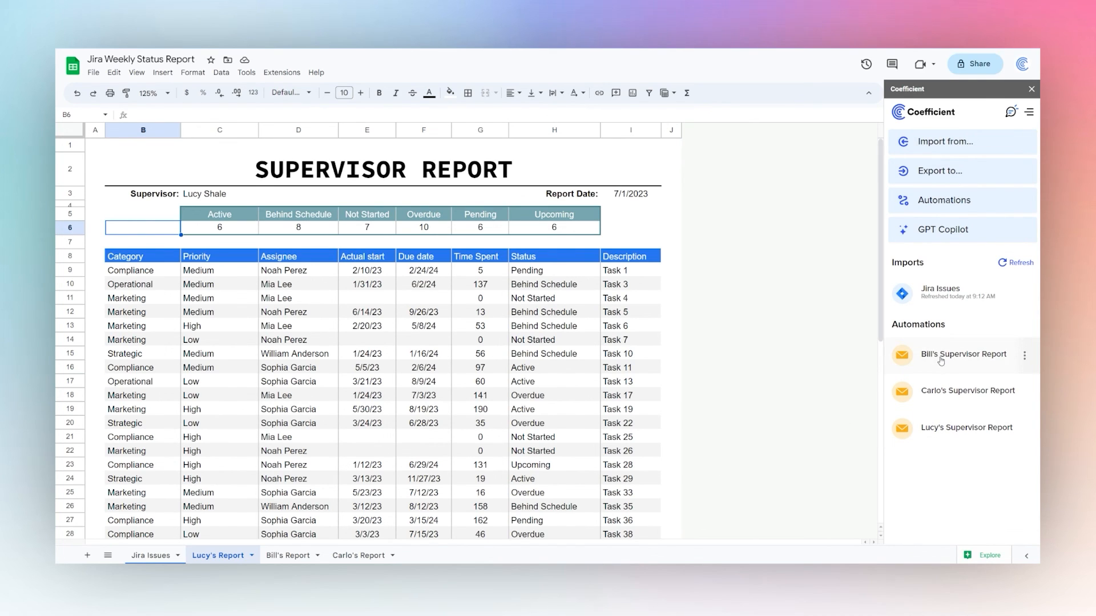
pyautogui.moveTo(112, 159)
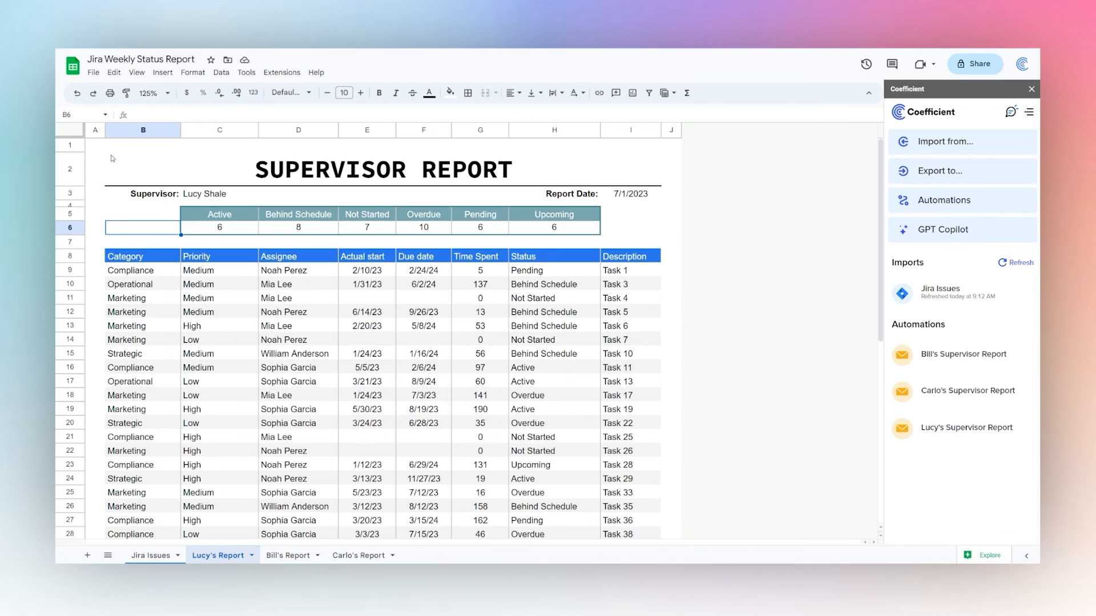
pyautogui.scroll(-3)
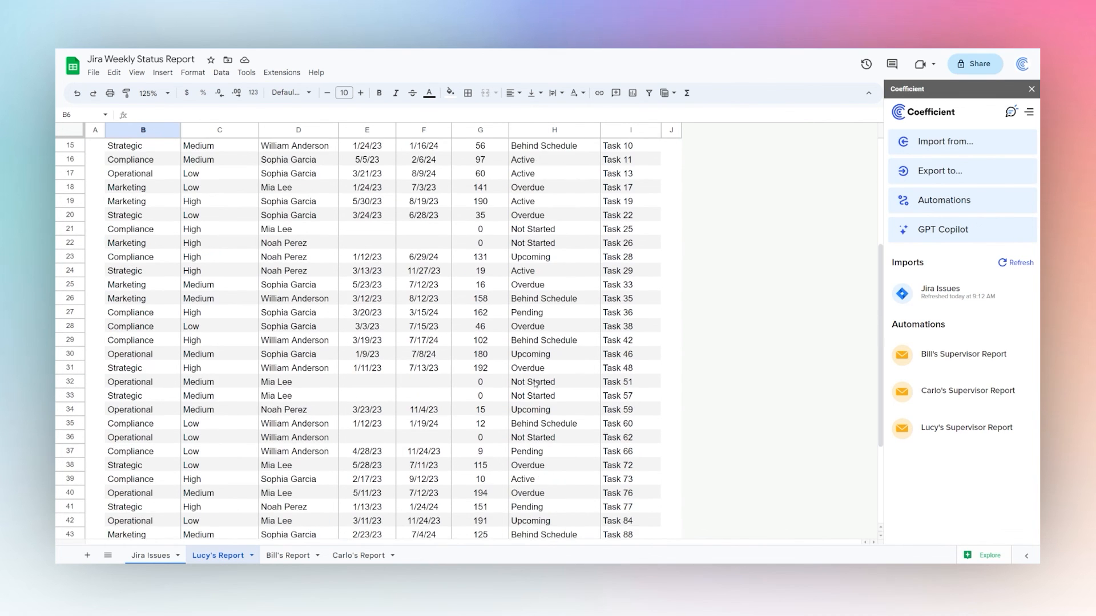
pyautogui.scroll(3)
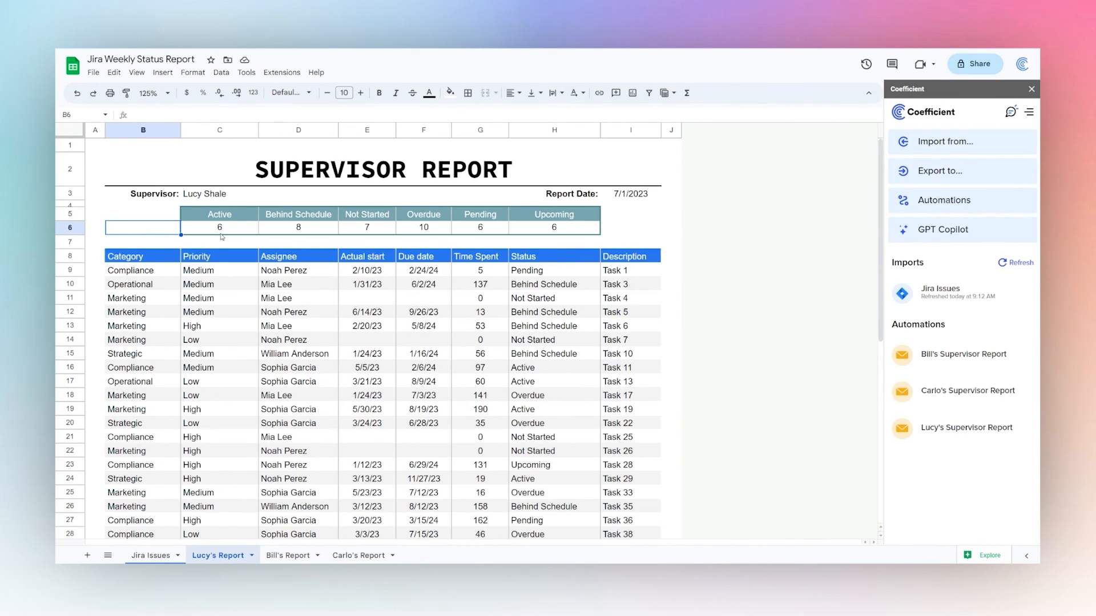